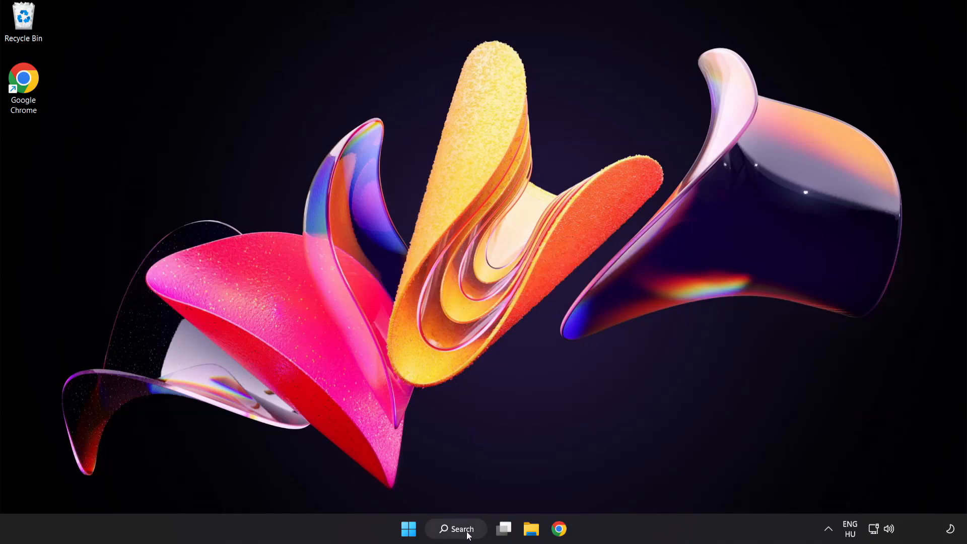
Search the taskbar for 'device manager' to launch Device Manager
left_click(456, 528)
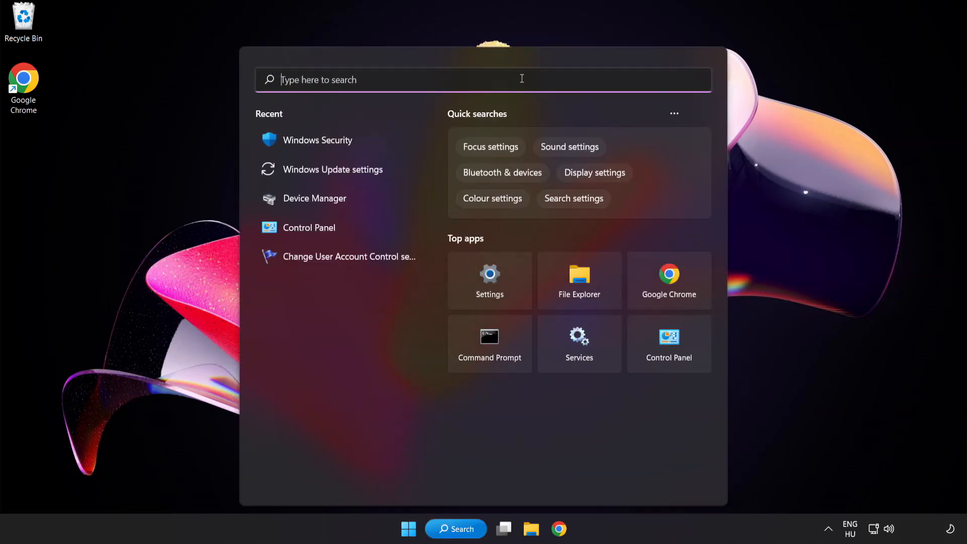
type("device manager")
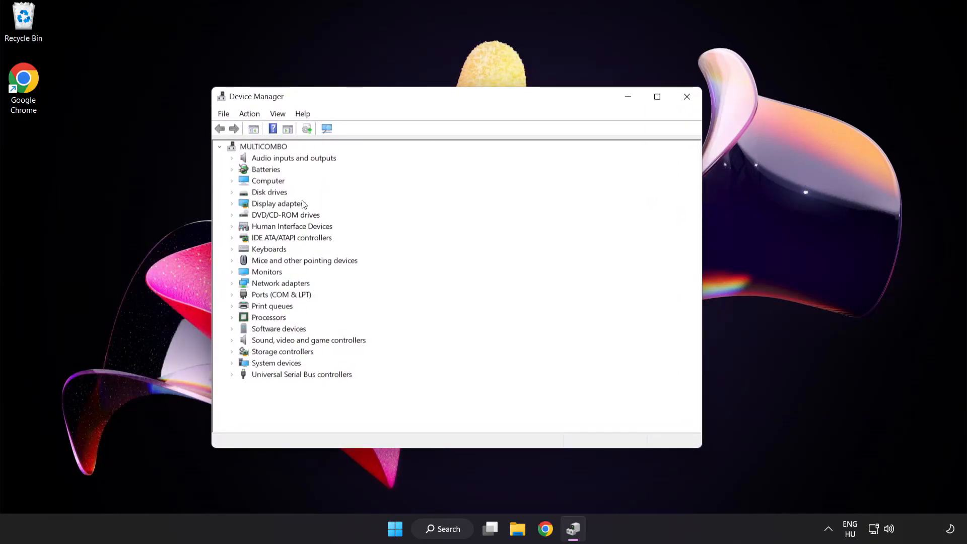
Run an automatic driver update on the VMware SVGA 3D adapter and dismiss the result
left_click(279, 203)
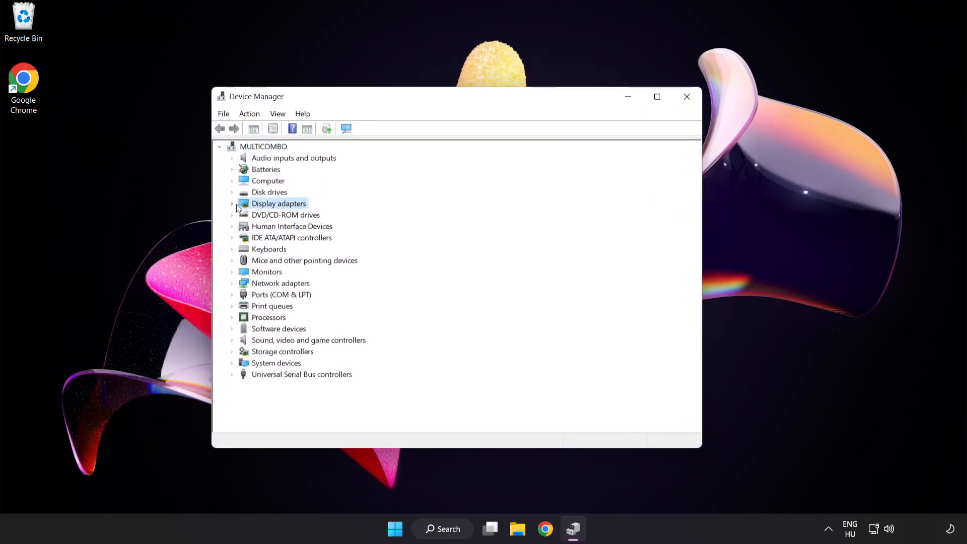
left_click(232, 204)
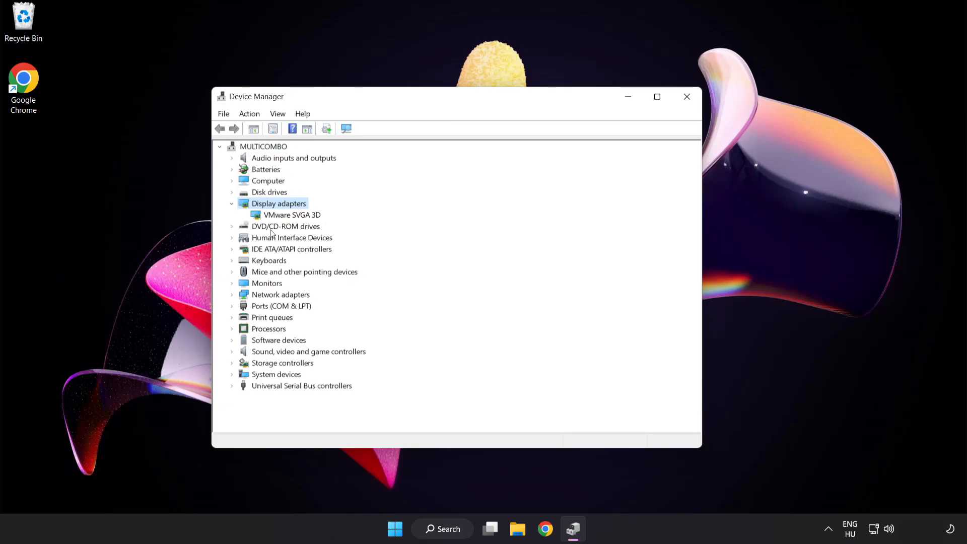
left_click(292, 215)
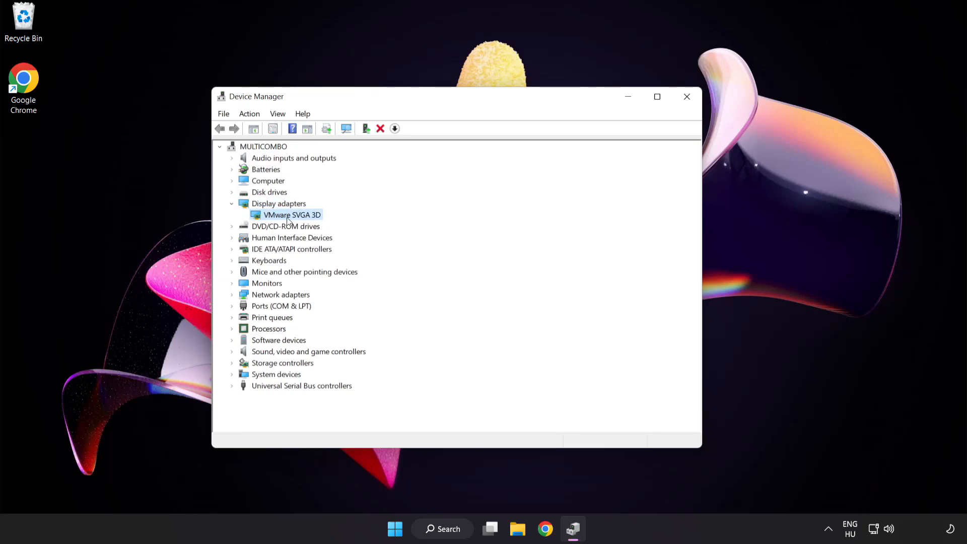
right_click(291, 215)
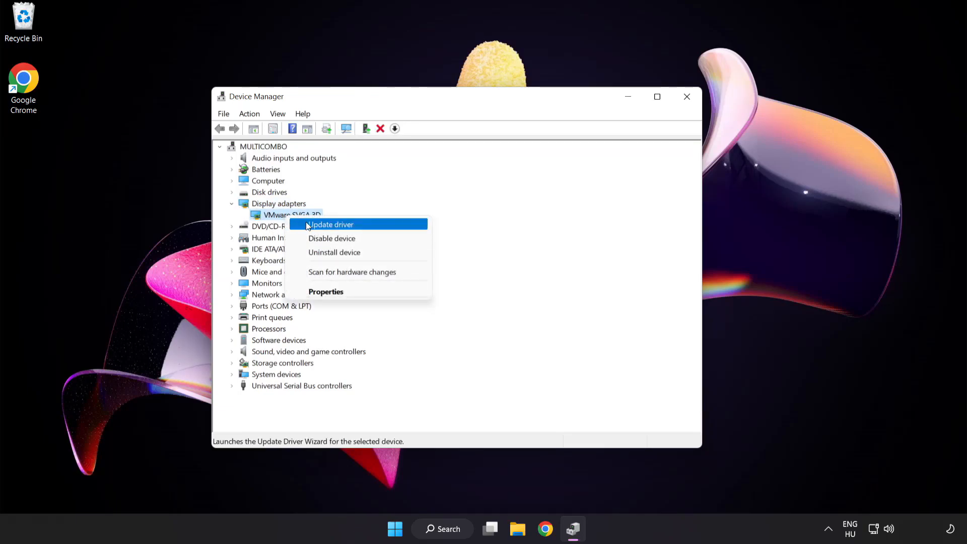
mouse_move(375, 225)
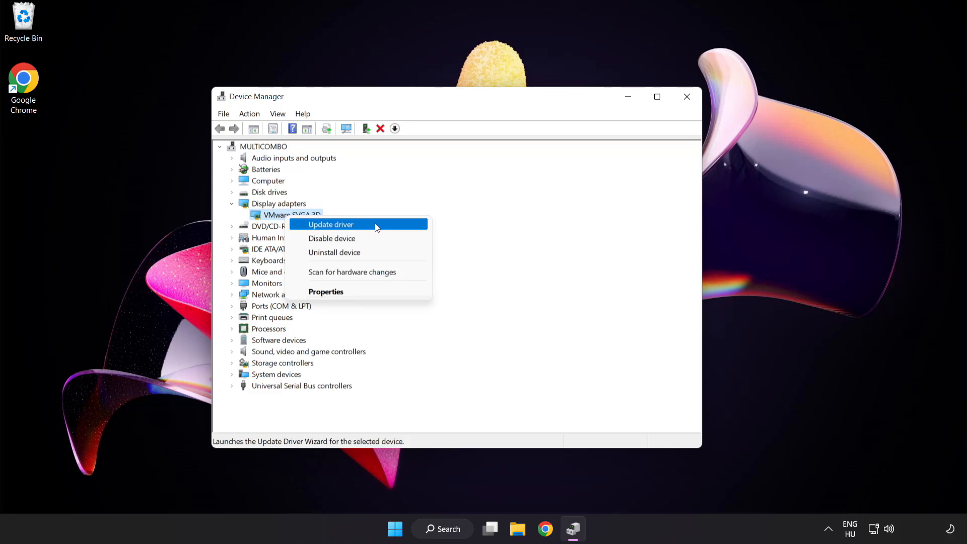
left_click(331, 224)
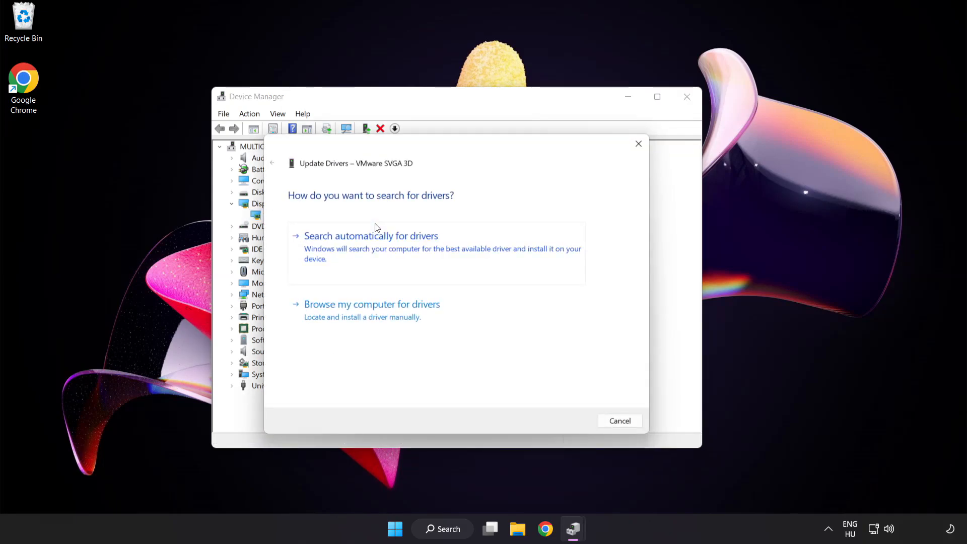
mouse_move(294, 208)
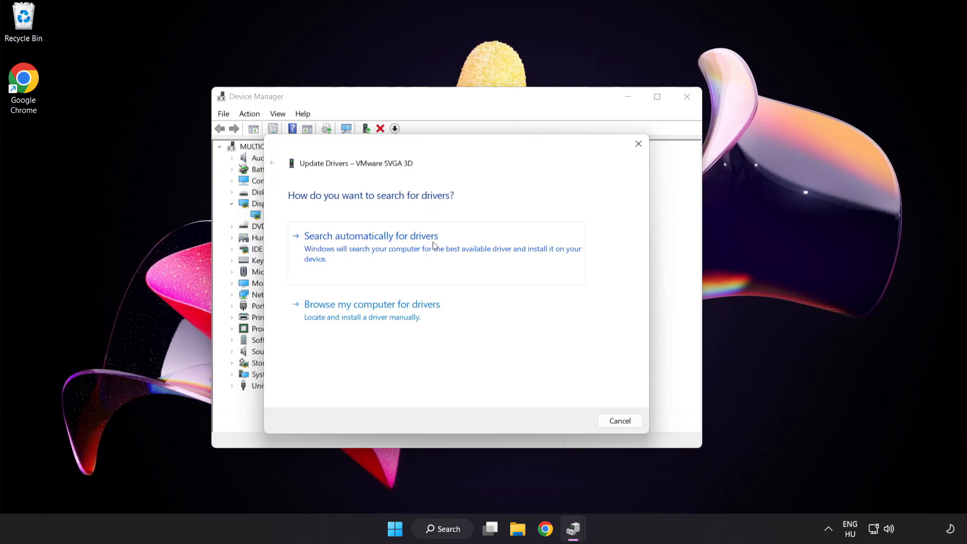
mouse_move(422, 250)
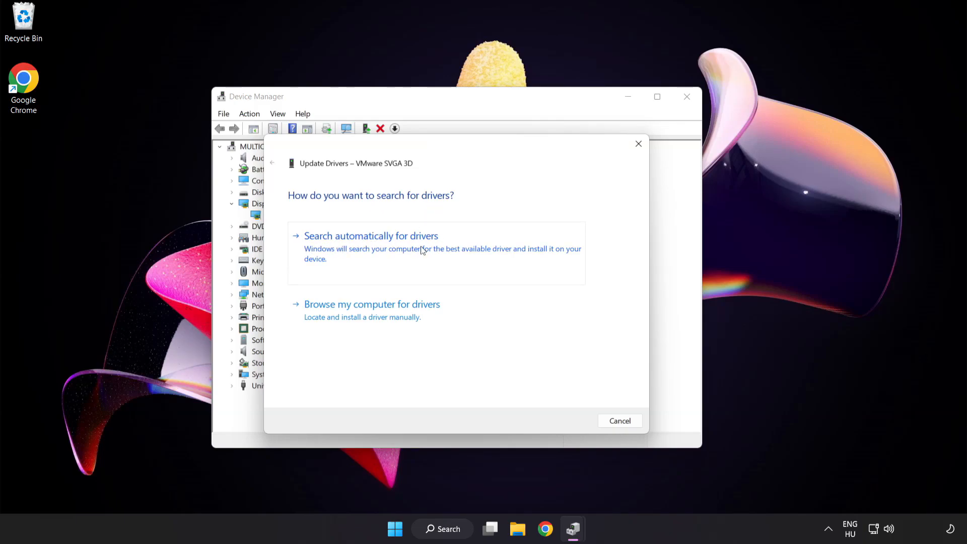
left_click(371, 236)
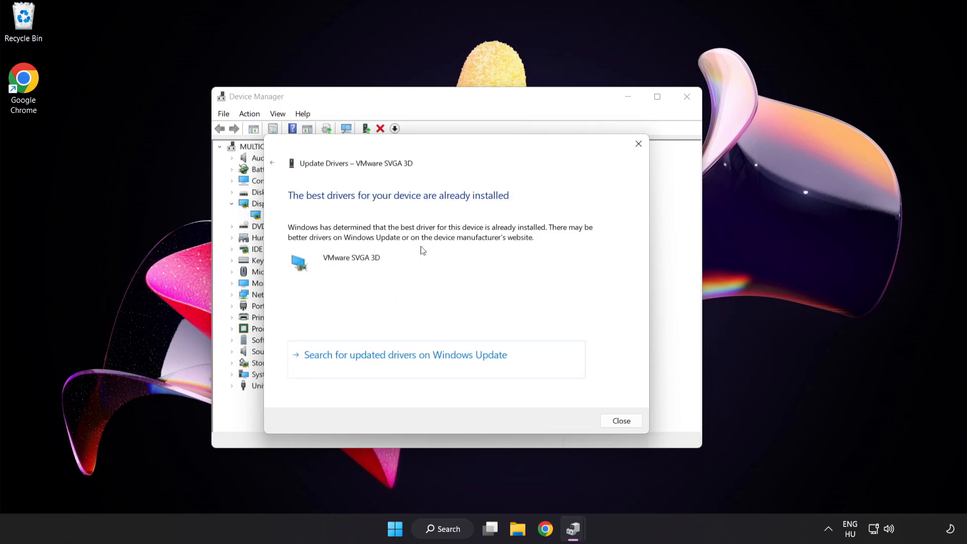
mouse_move(503, 206)
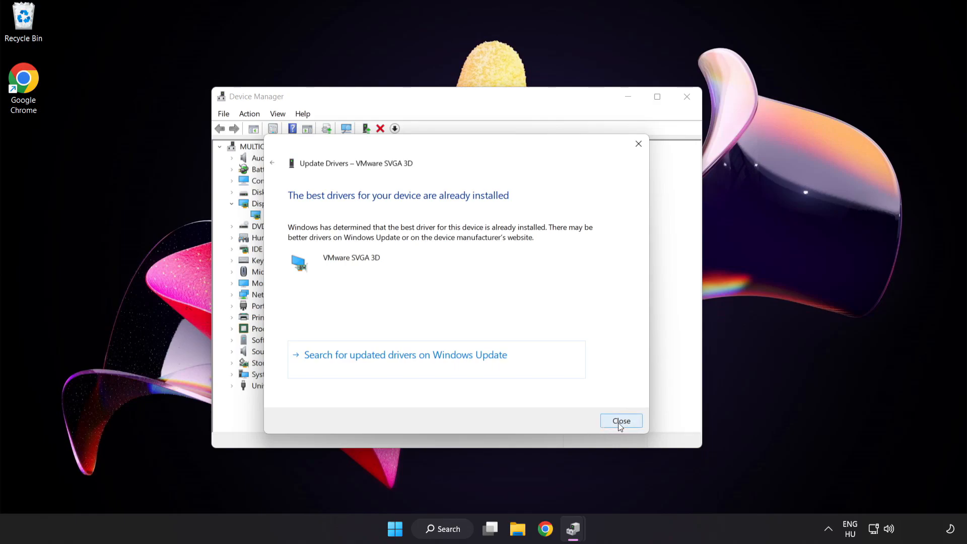
left_click(621, 421)
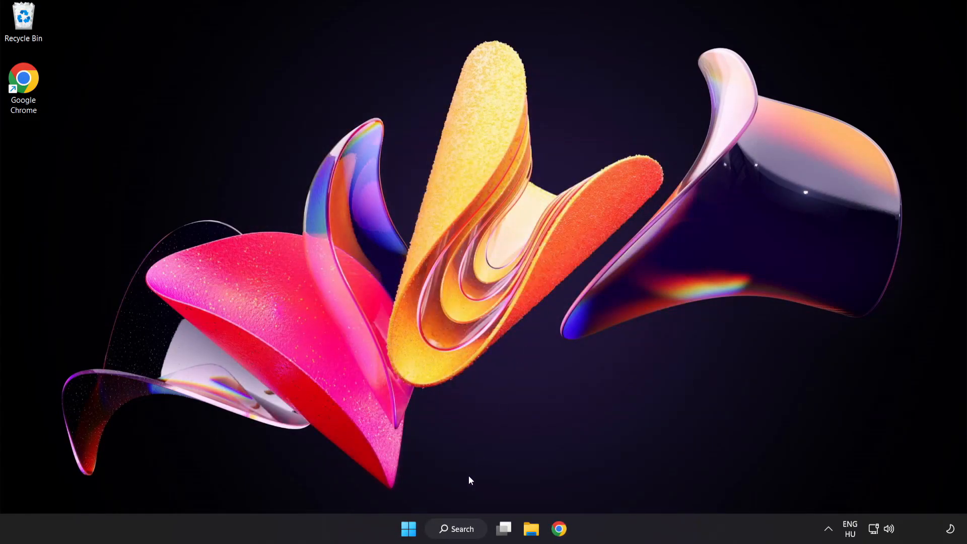
Search 'up' from the taskbar and open Windows Update settings
left_click(456, 528)
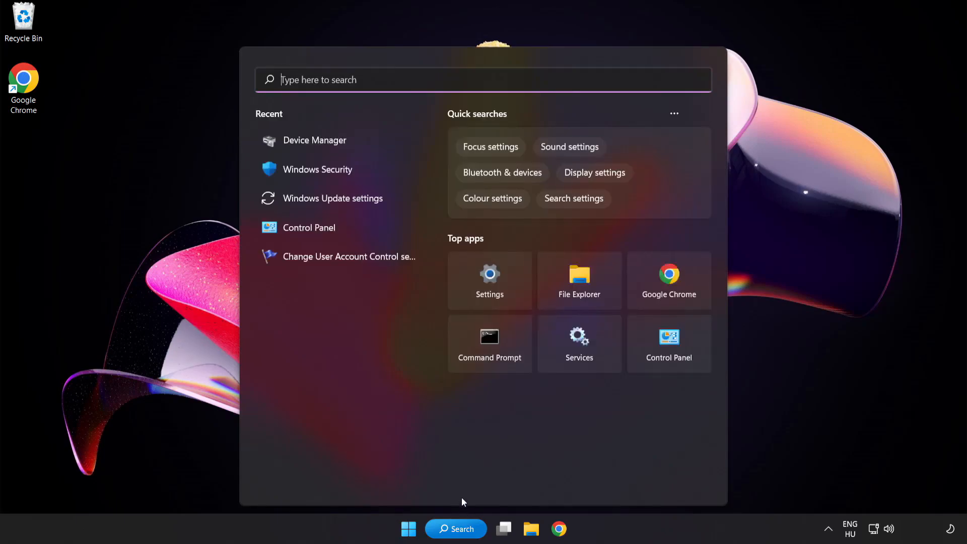
type("update")
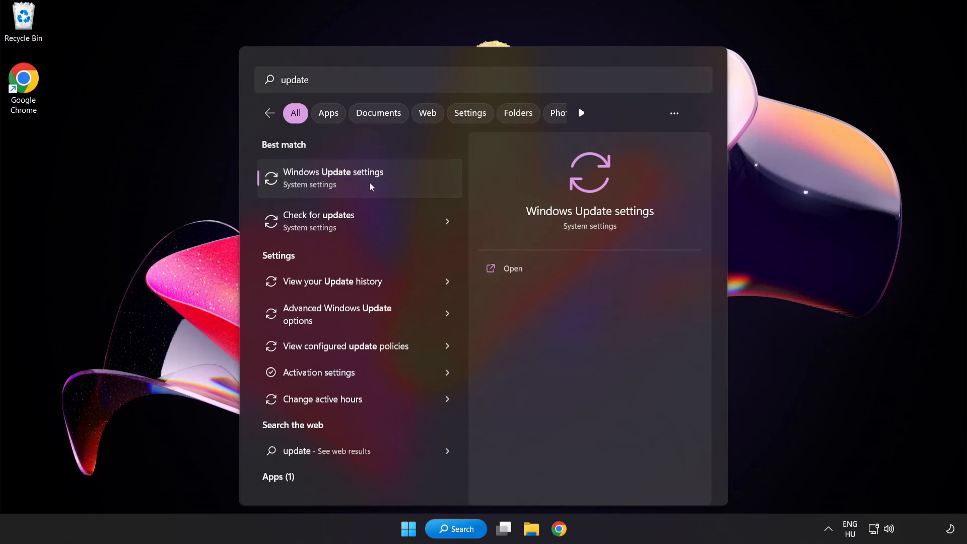
left_click(333, 178)
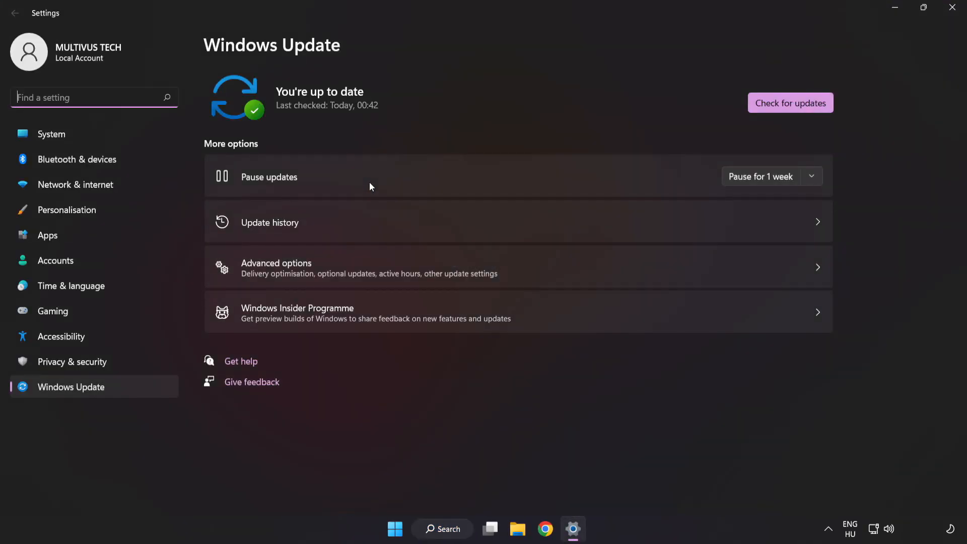
mouse_move(596, 91)
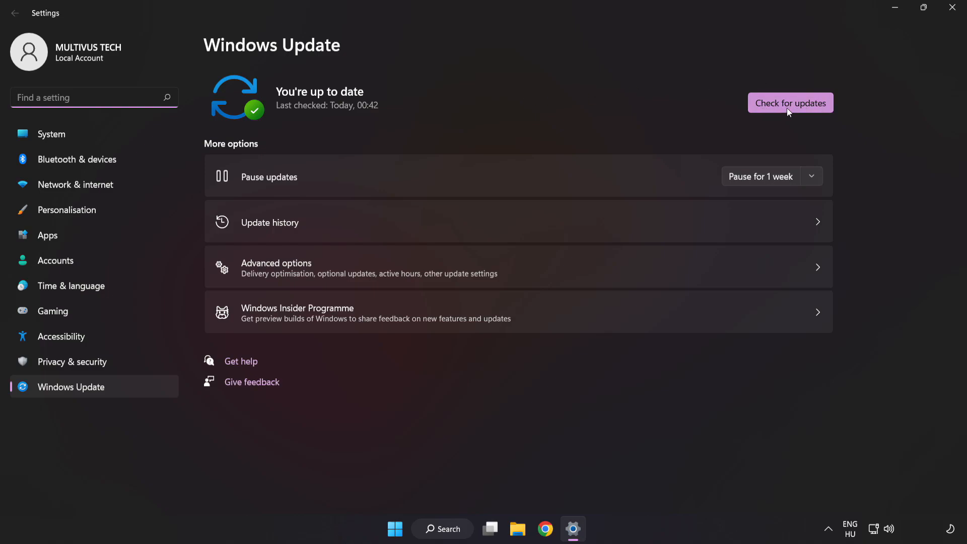
Check for updates until Windows reports up to date, then close Settings
left_click(791, 102)
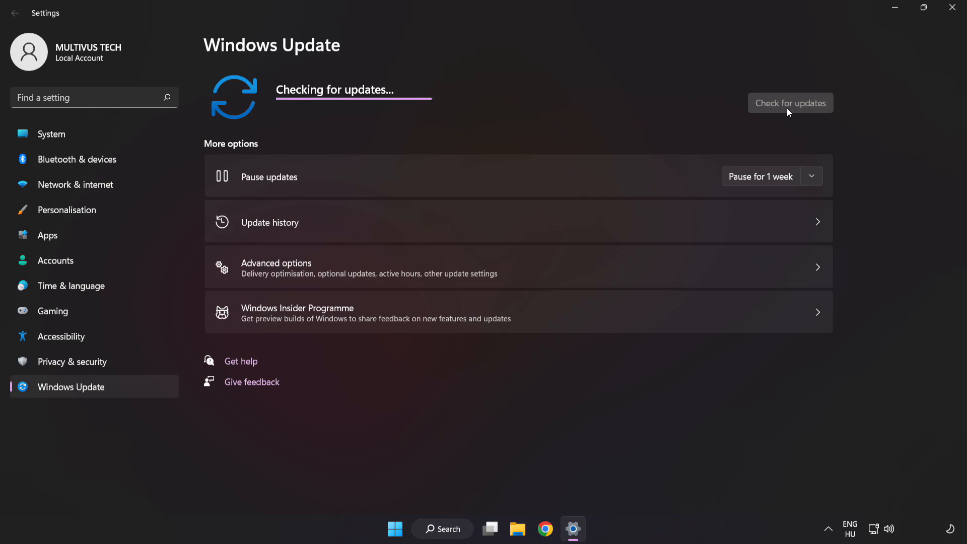
left_click(790, 102)
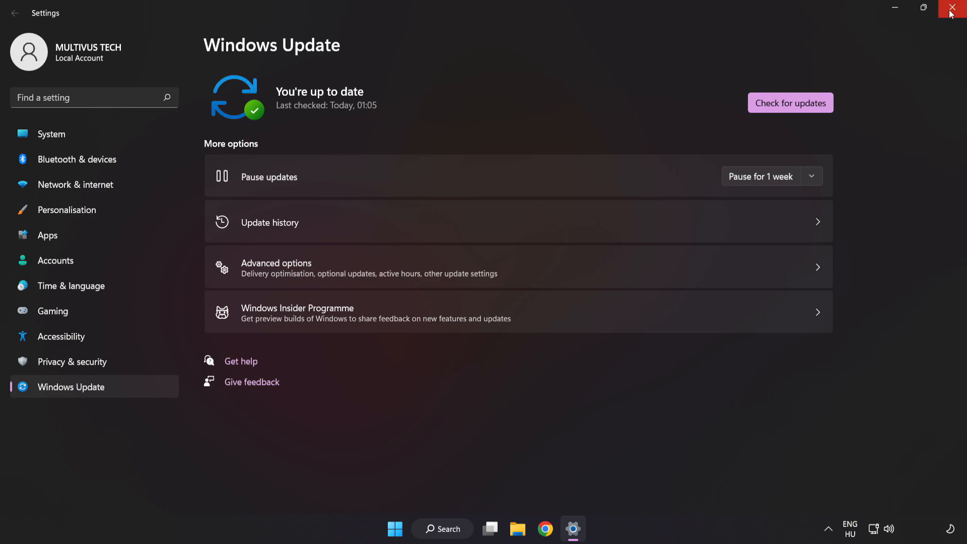
left_click(956, 7)
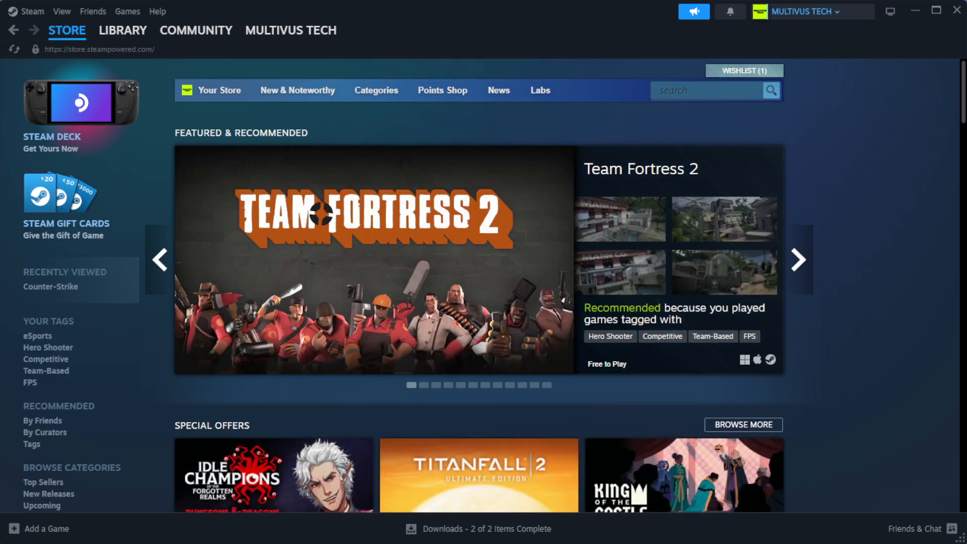
Go to the Steam Library home page
left_click(123, 30)
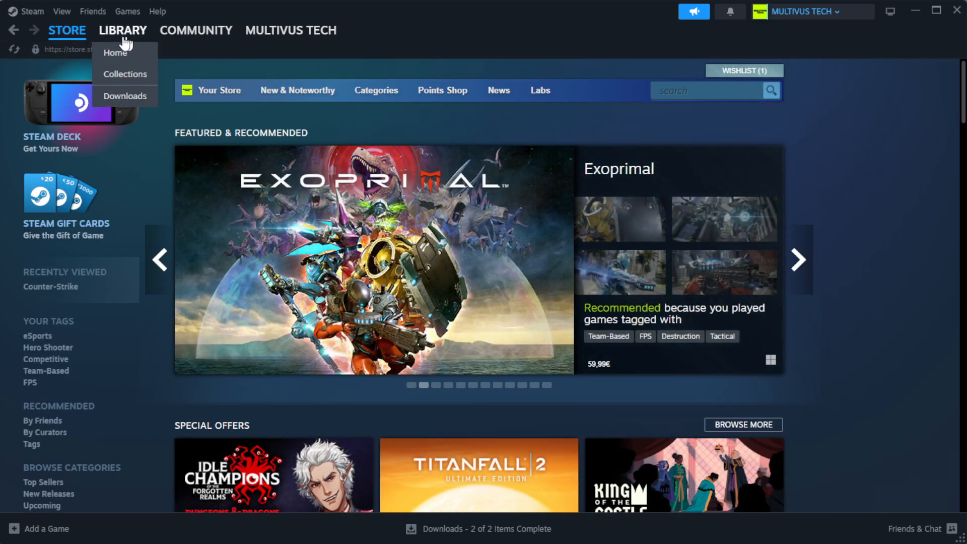
mouse_move(115, 52)
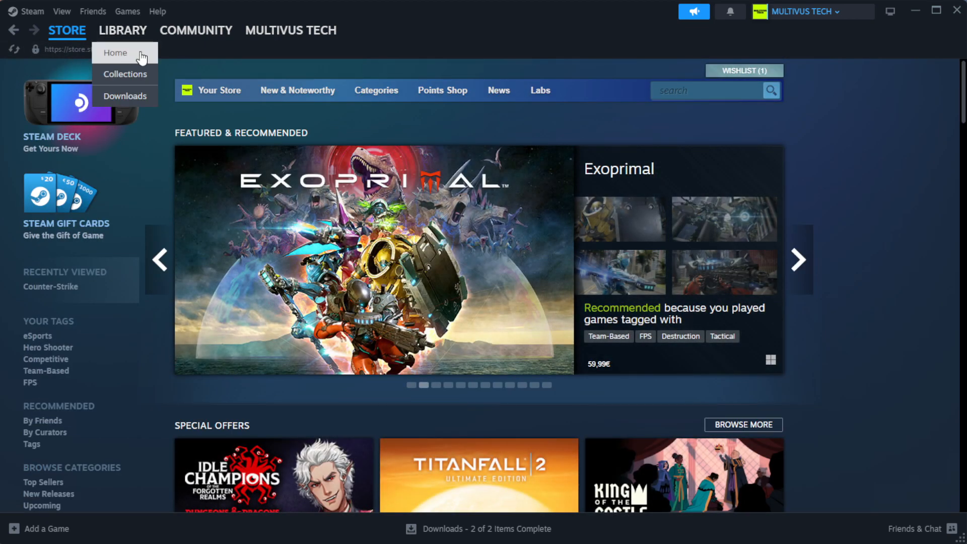
left_click(122, 30)
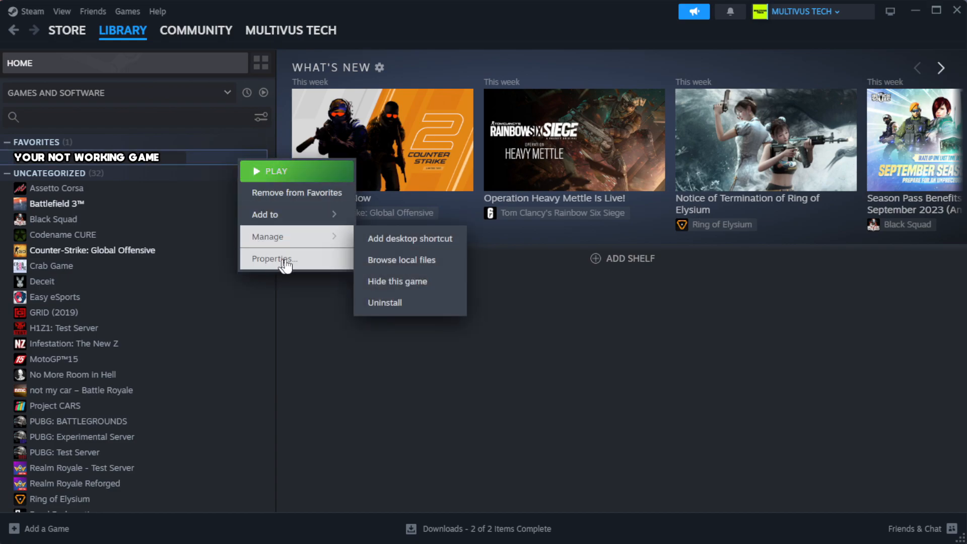
Verify integrity of the game's files from Properties > Installed Files
left_click(273, 259)
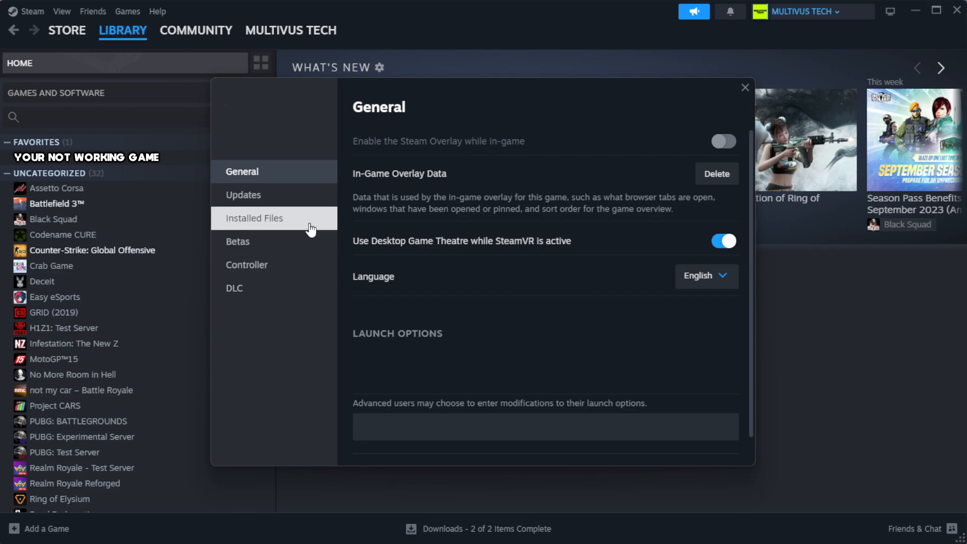
left_click(254, 218)
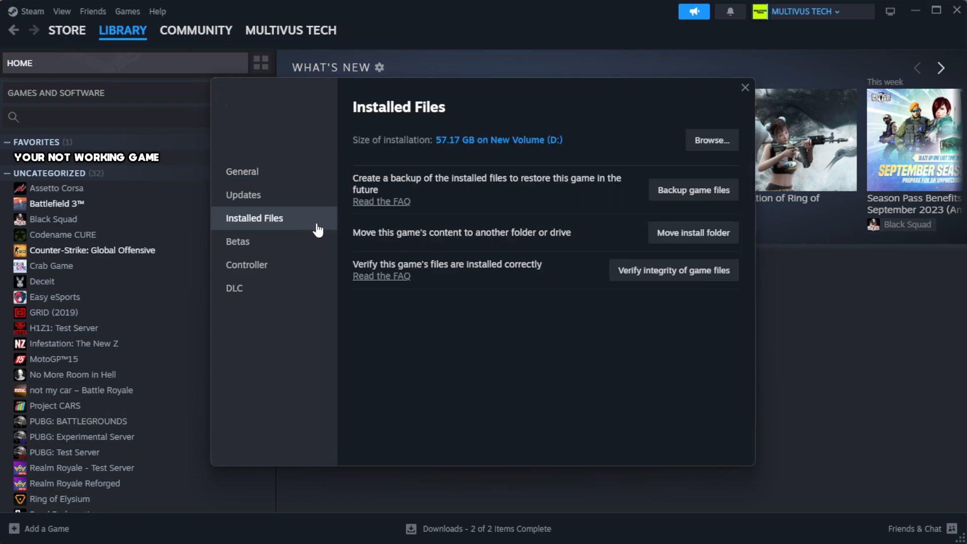
mouse_move(619, 335)
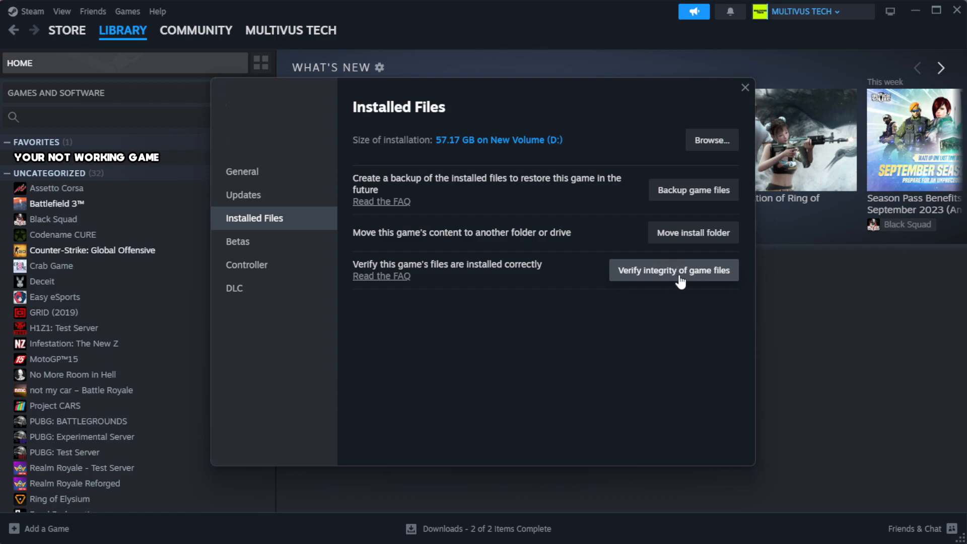
left_click(674, 271)
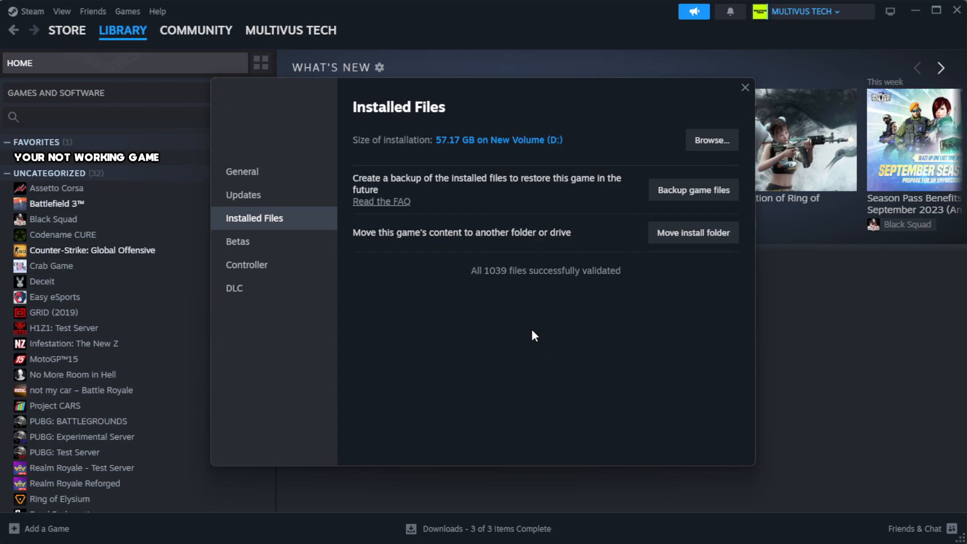
mouse_move(497, 308)
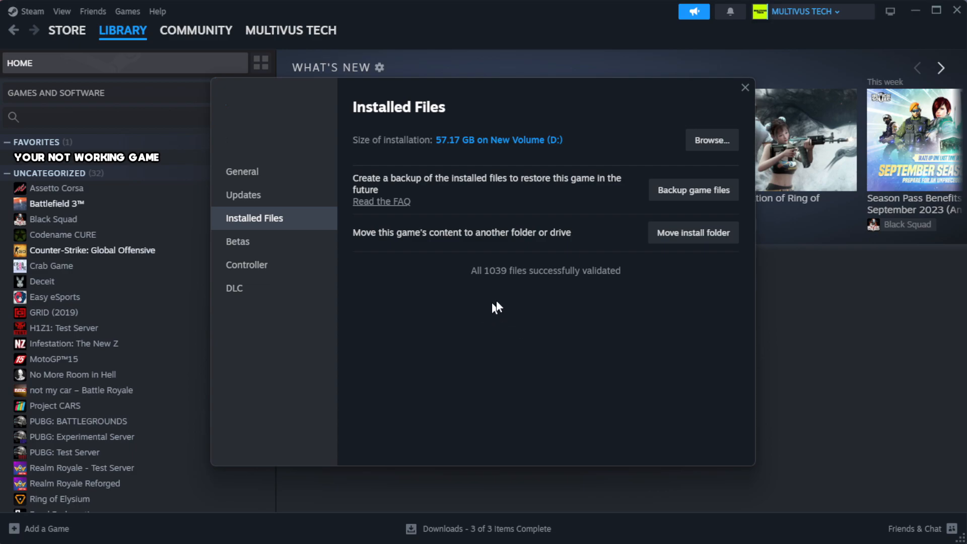
mouse_move(708, 300)
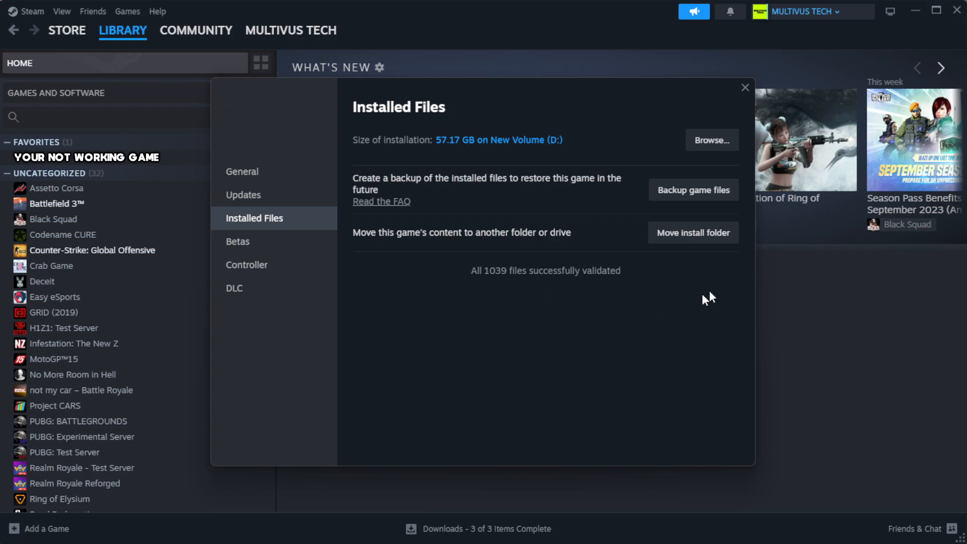
mouse_move(712, 140)
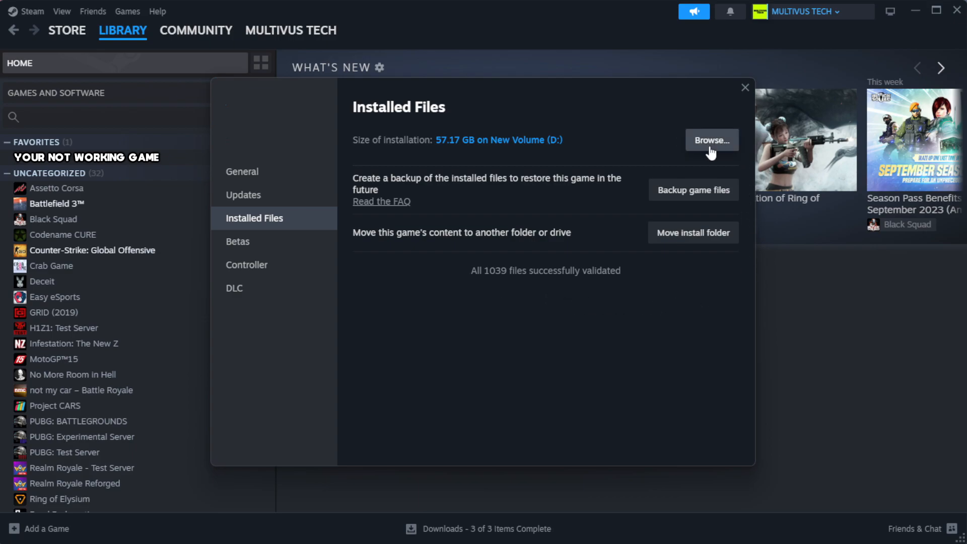
Bring up the Compatibility properties of the YOUR NOT WORKING GAME shortcut in its folder
left_click(711, 140)
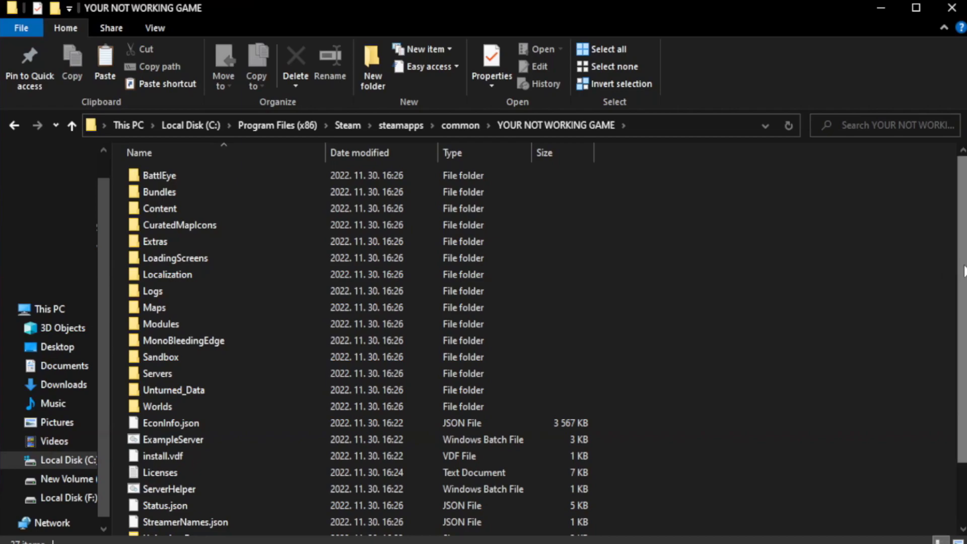
scroll("down", 3)
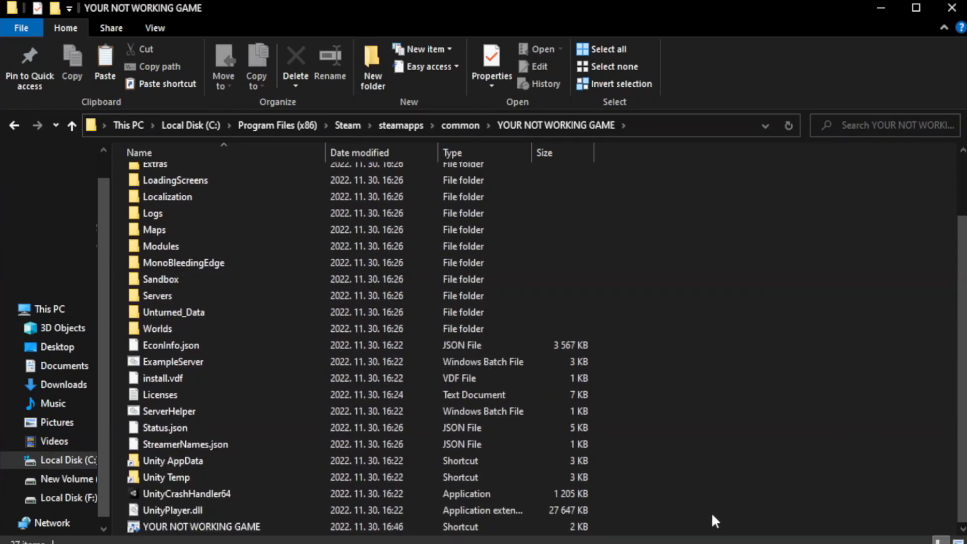
left_click(202, 526)
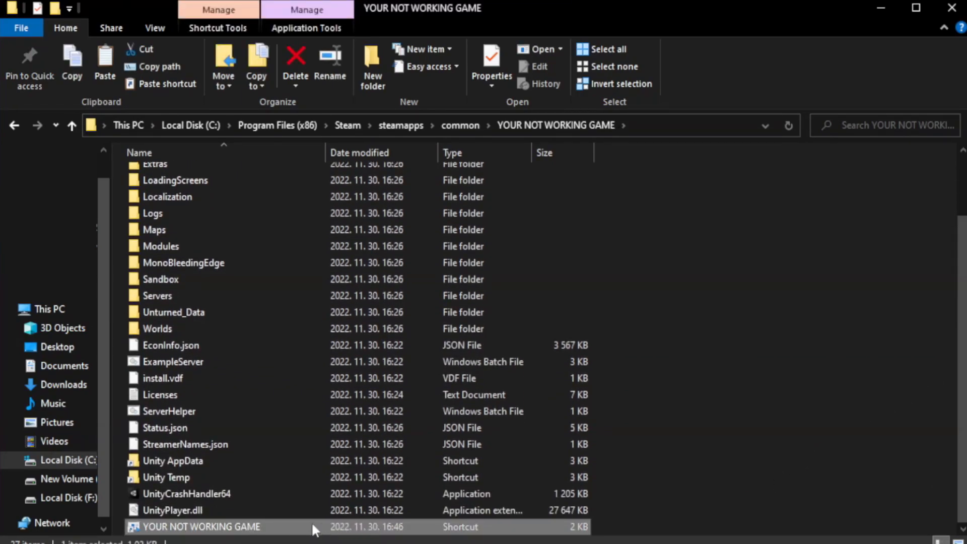
right_click(200, 527)
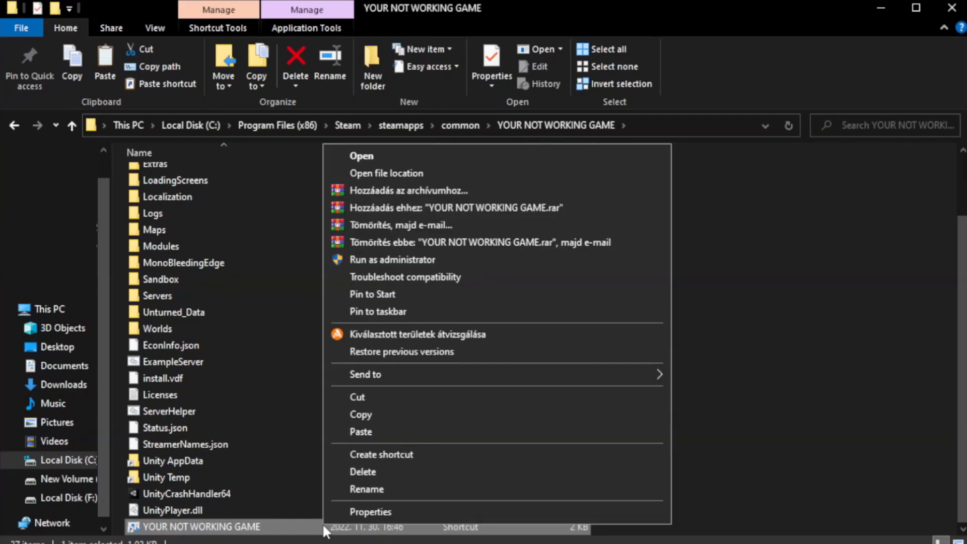
mouse_move(497, 516)
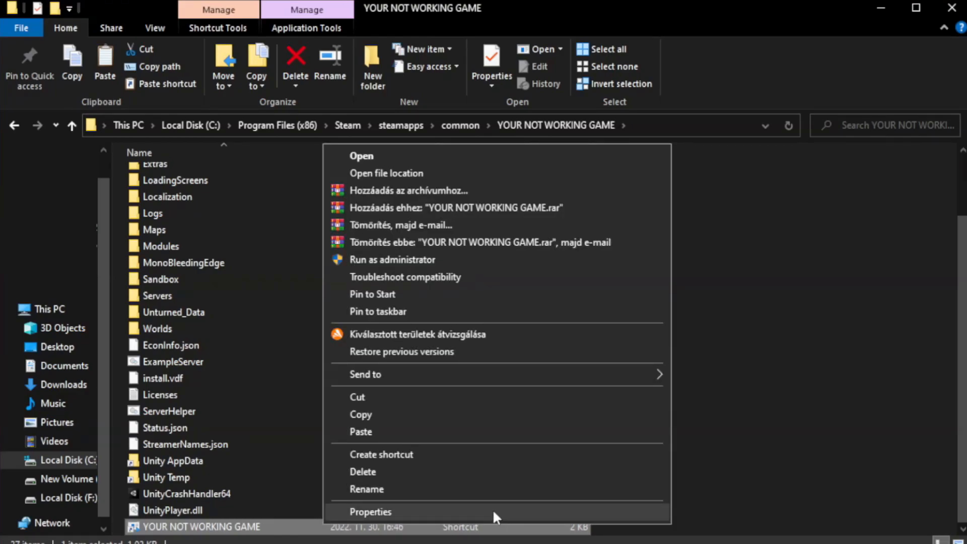
left_click(370, 511)
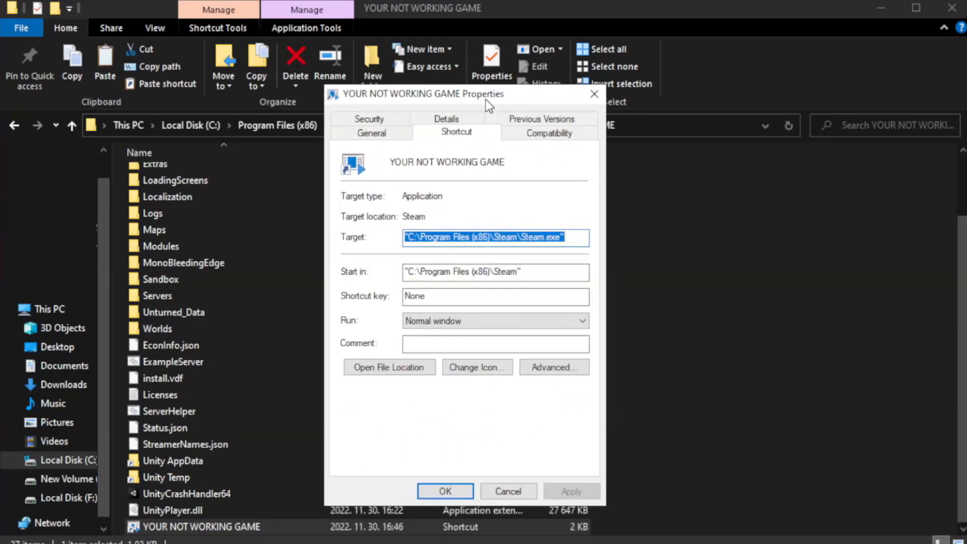
mouse_move(573, 155)
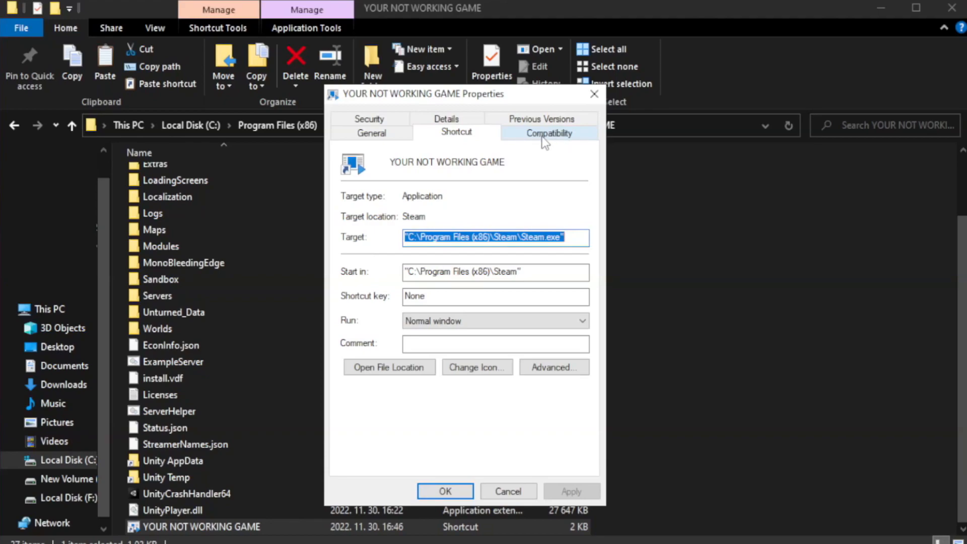
left_click(549, 132)
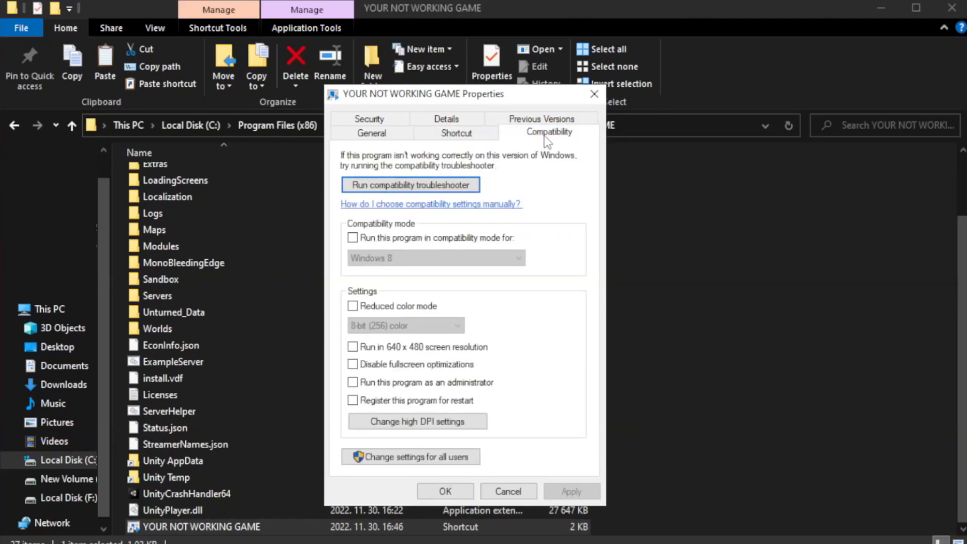
mouse_move(387, 247)
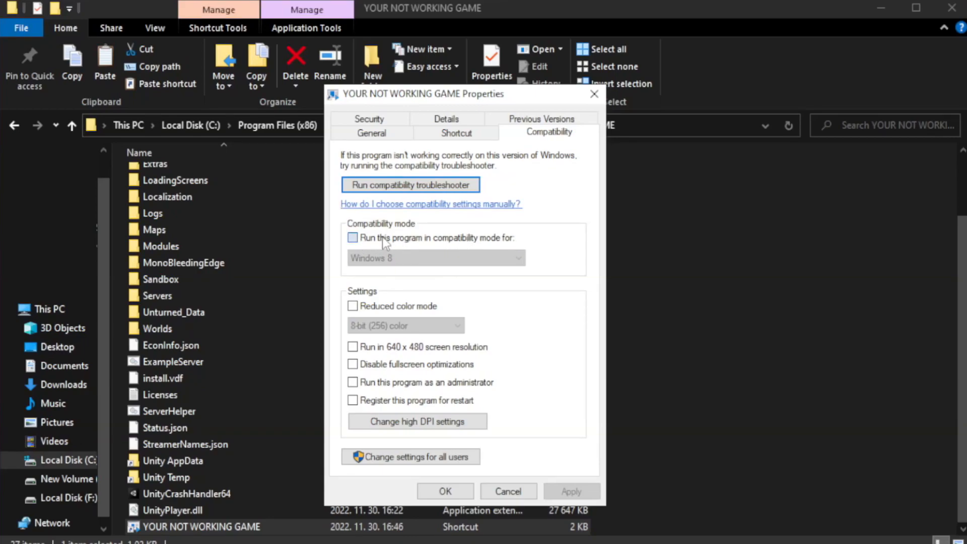
Set Windows 8 compatibility, disable fullscreen optimizations, run as administrator, save and close Explorer
left_click(353, 237)
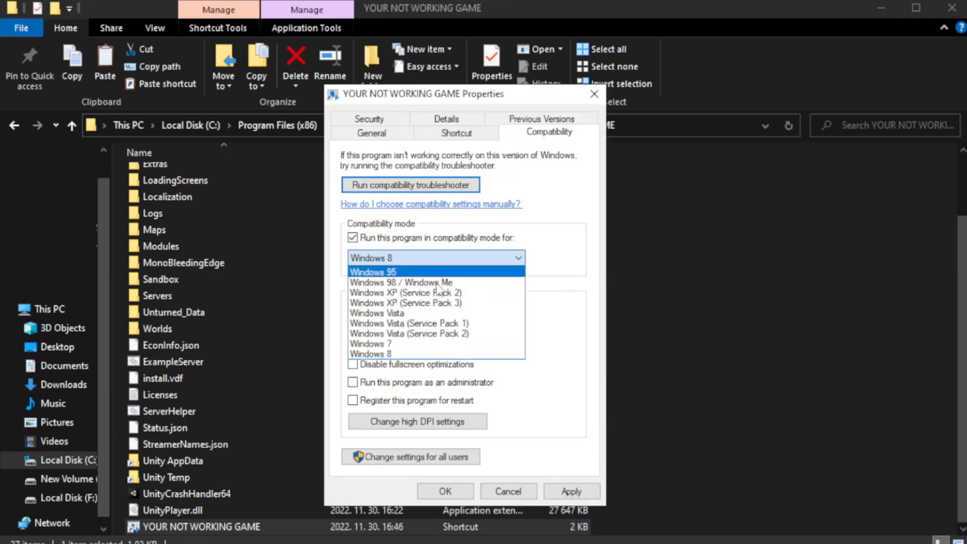
mouse_move(407, 356)
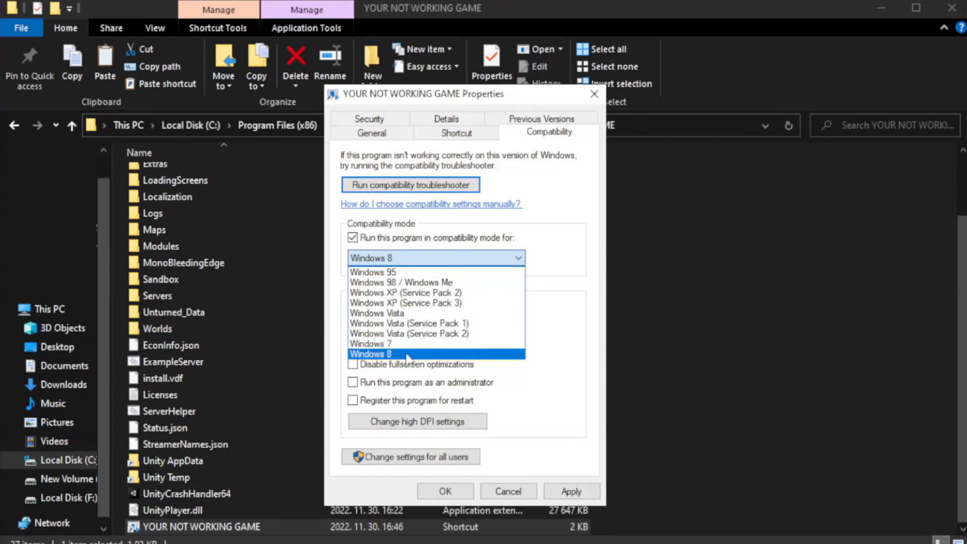
left_click(370, 353)
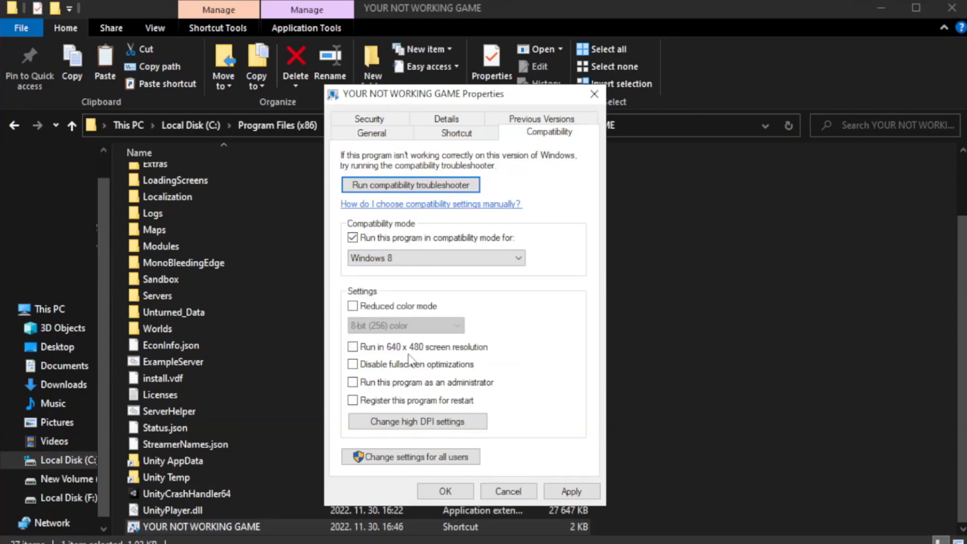
mouse_move(340, 368)
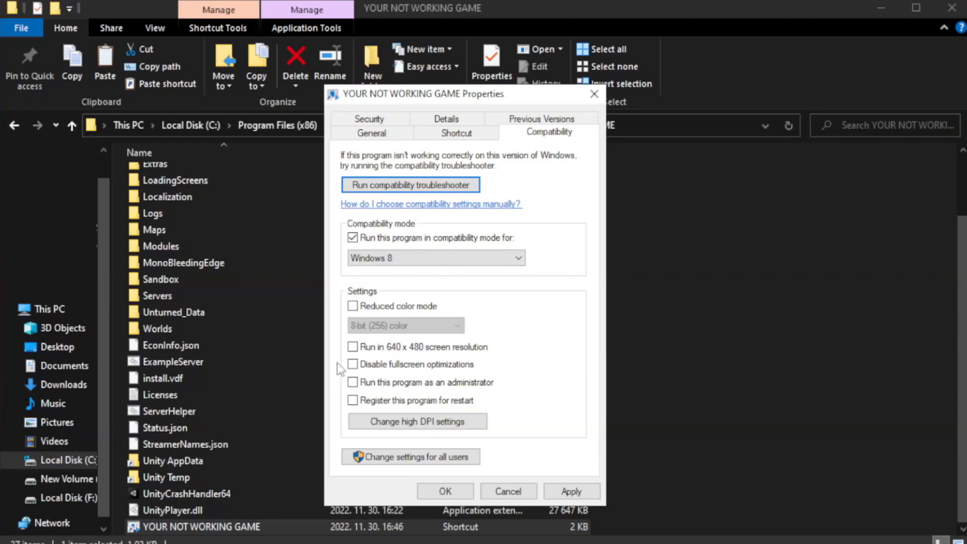
left_click(352, 364)
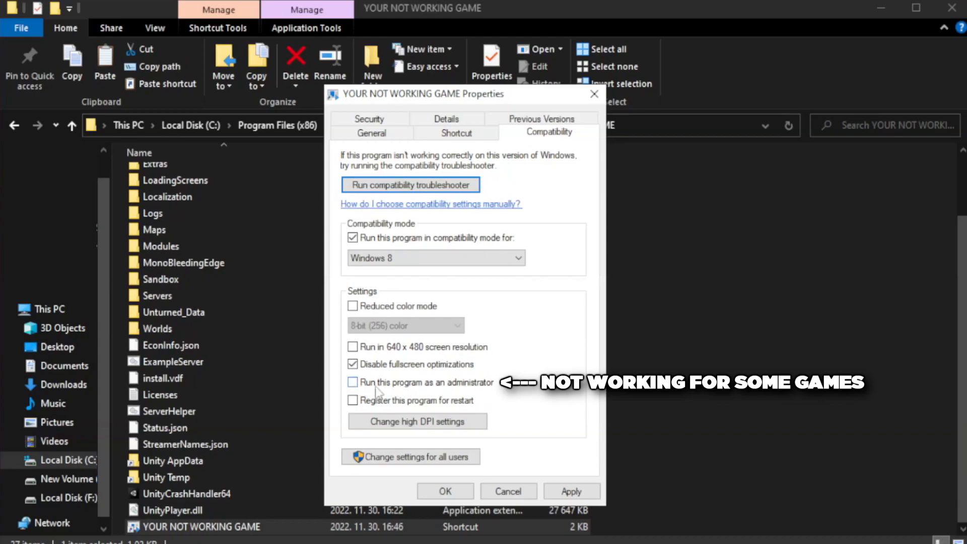
left_click(353, 382)
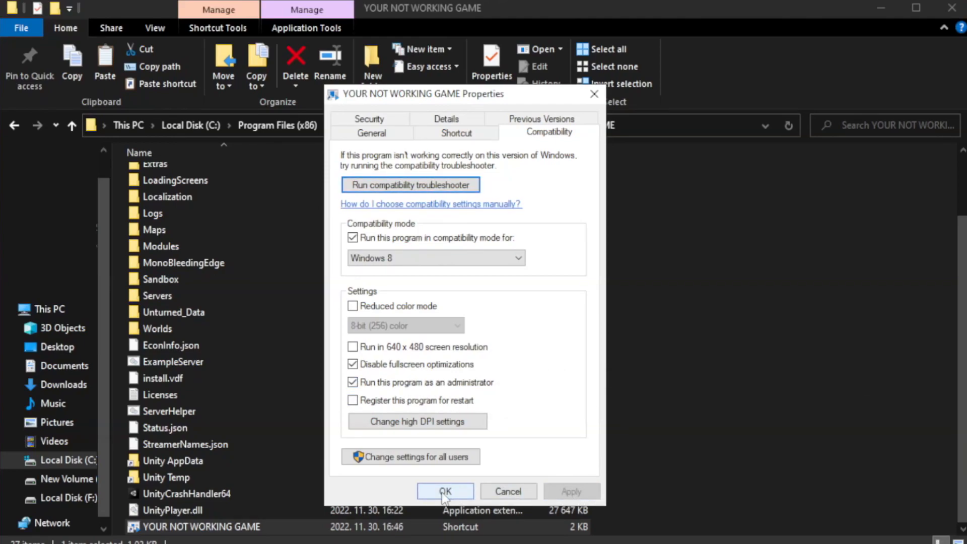
left_click(445, 492)
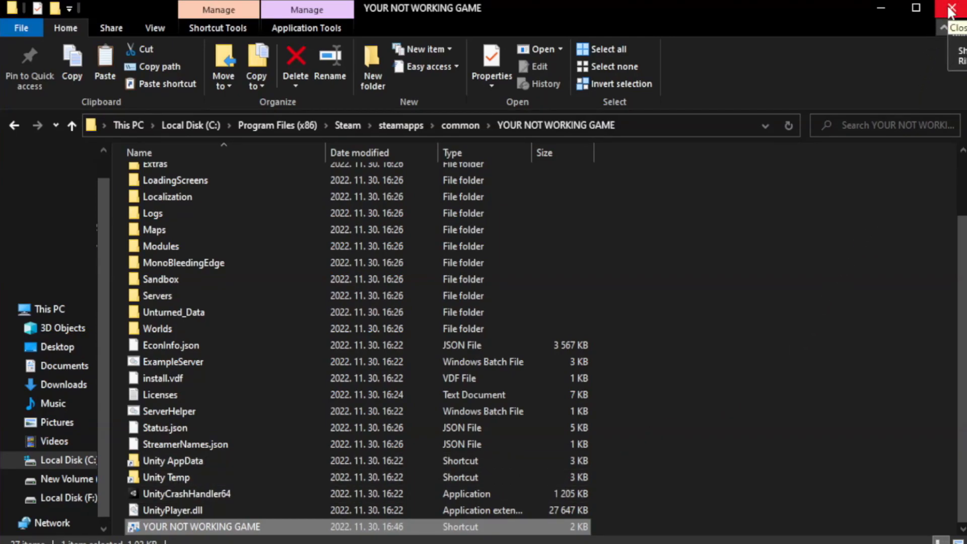
left_click(956, 9)
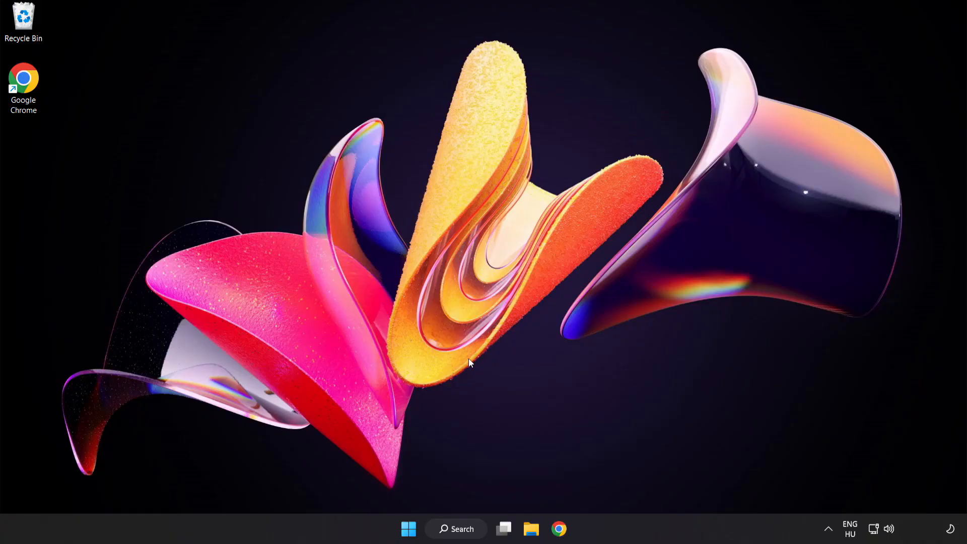
mouse_move(409, 530)
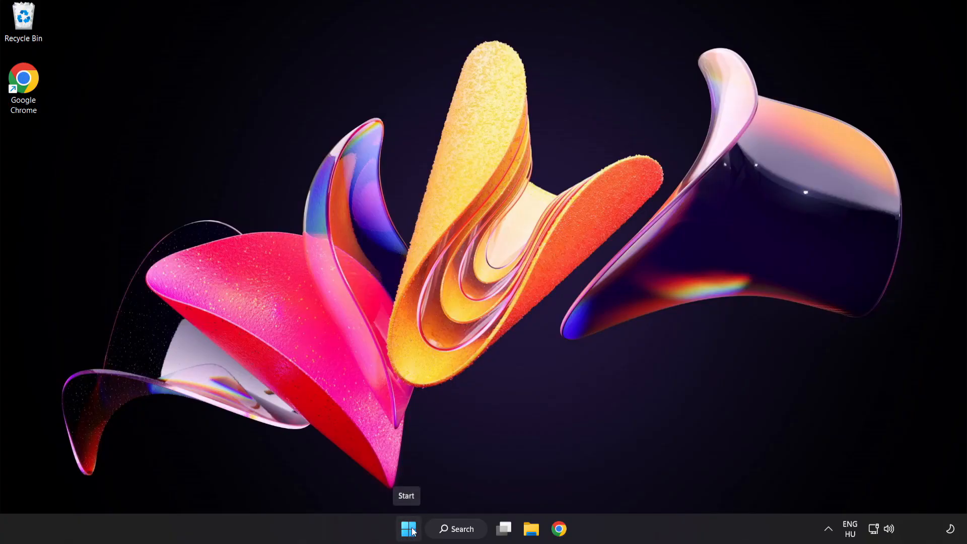
Launch Task Manager from the Start button menu and show its Startup apps
right_click(409, 530)
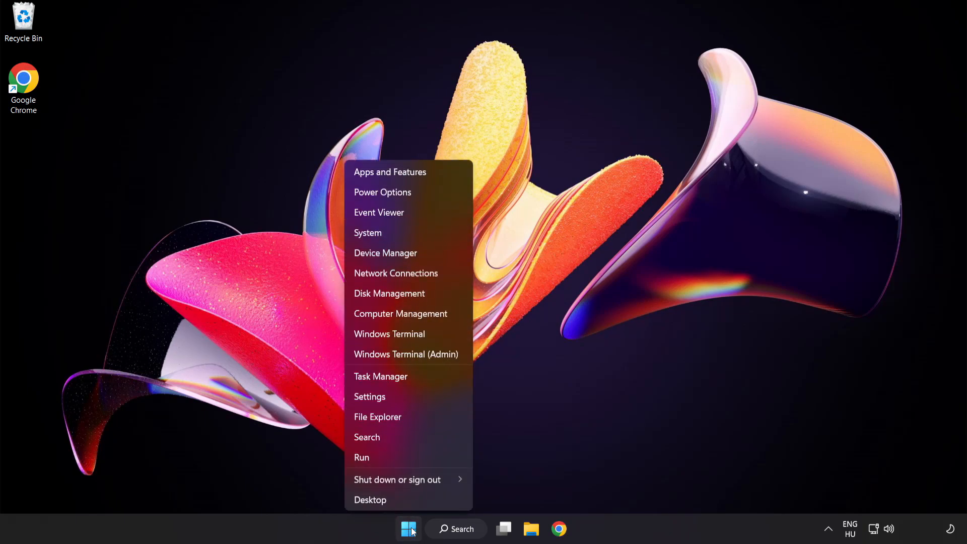
mouse_move(381, 376)
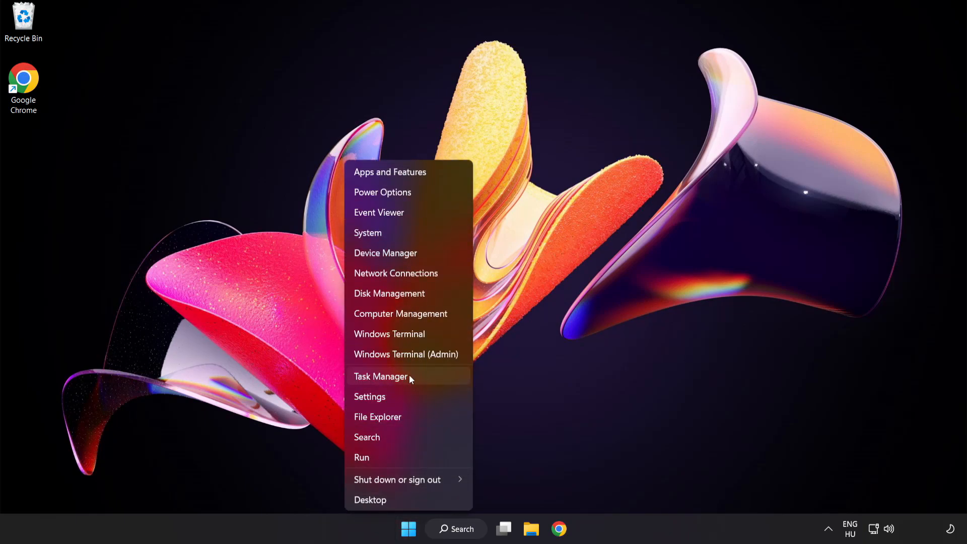
left_click(381, 376)
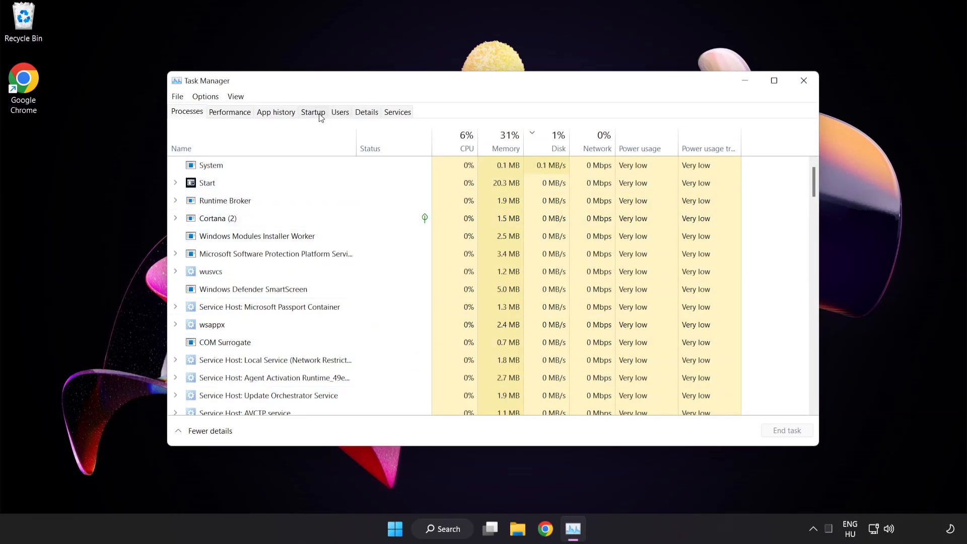
left_click(313, 112)
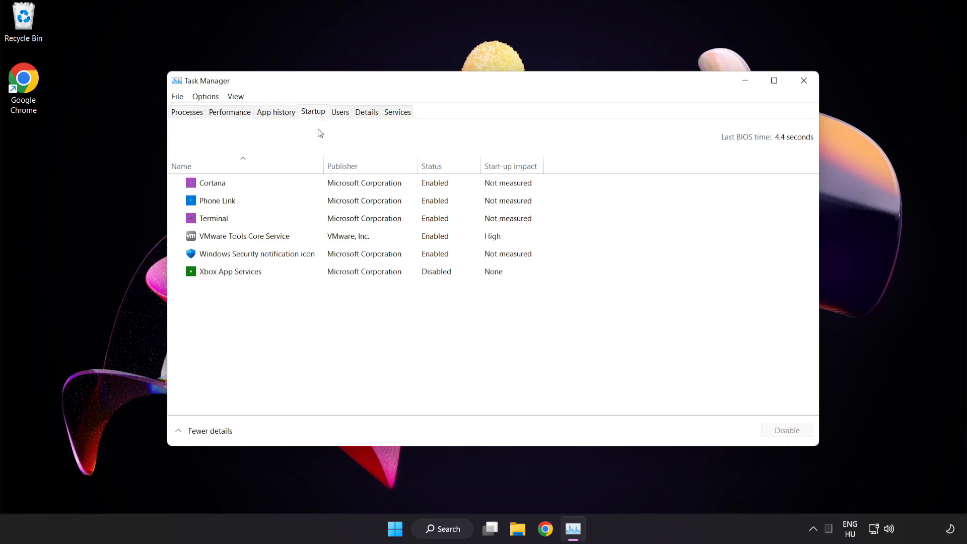
Disable Cortana, Phone Link, Terminal and Windows Security notification icon at startup, then close Task Manager
left_click(212, 182)
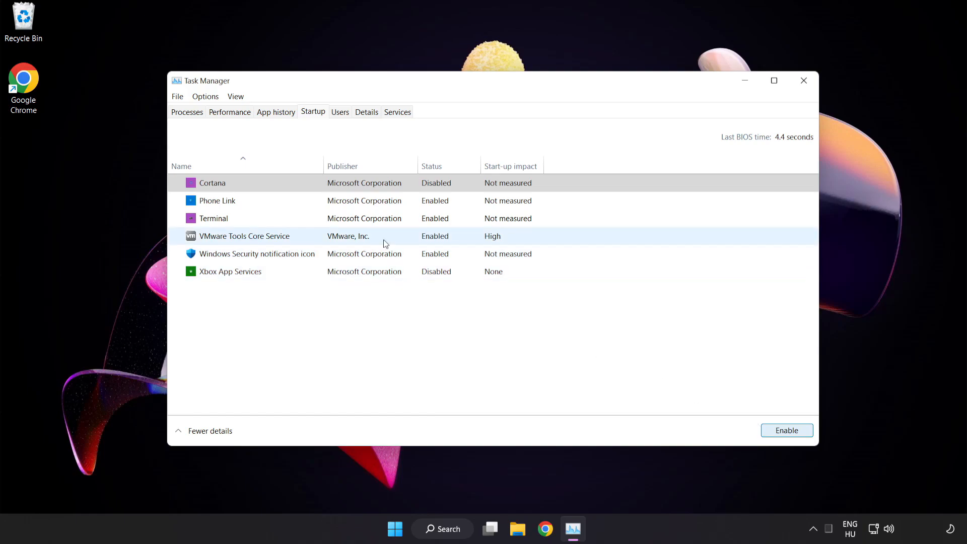
left_click(217, 200)
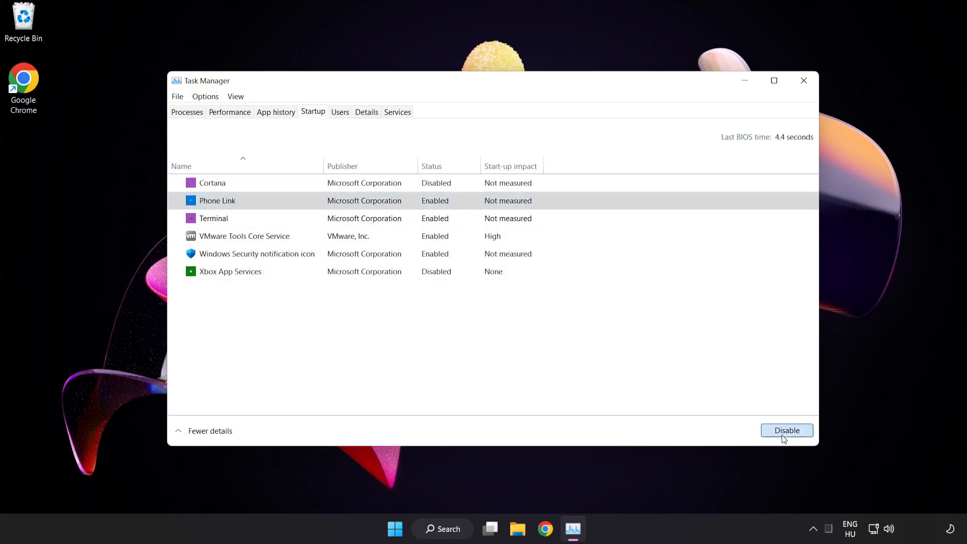
left_click(787, 430)
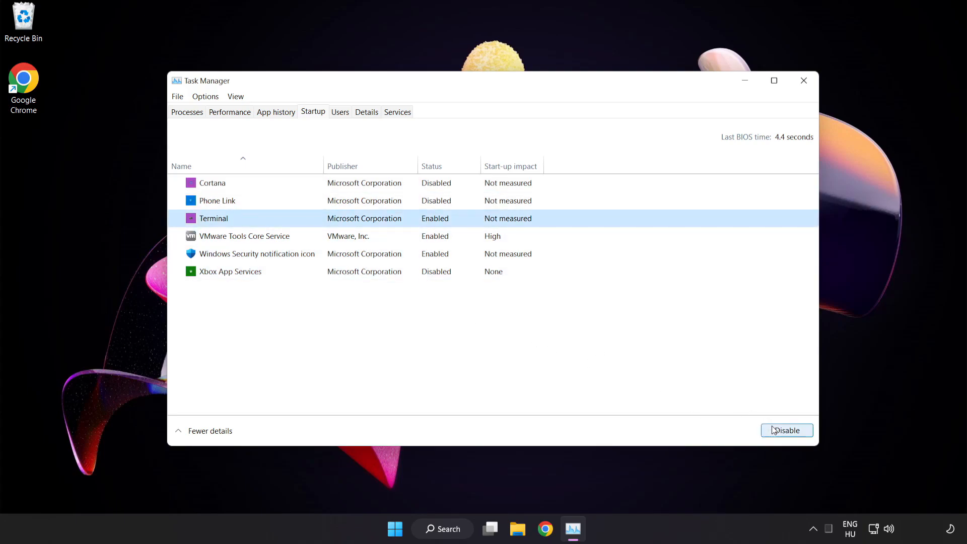
left_click(787, 430)
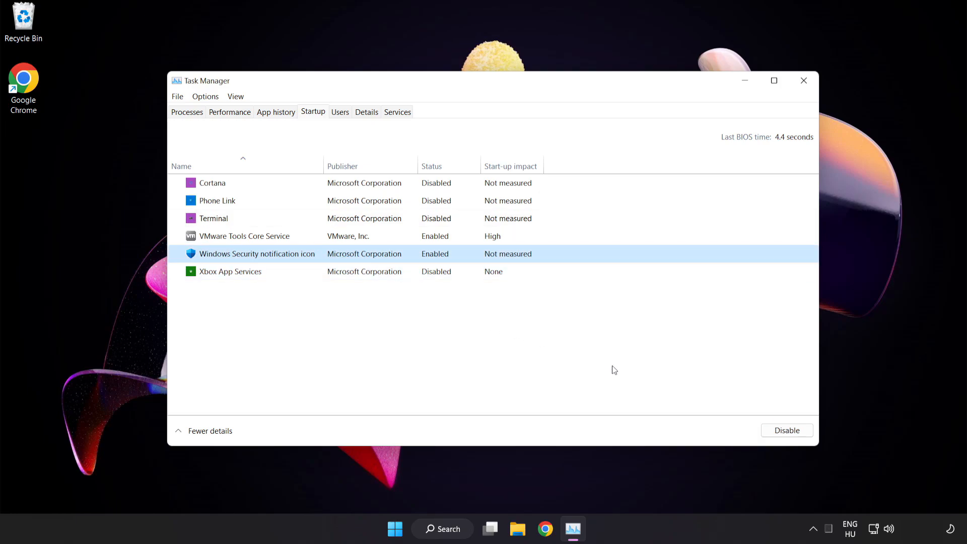
left_click(786, 430)
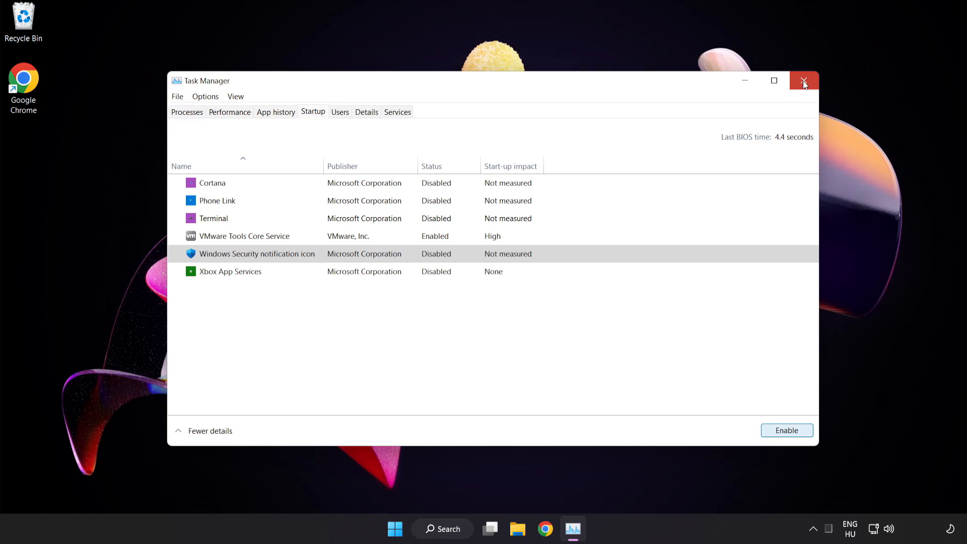
left_click(804, 80)
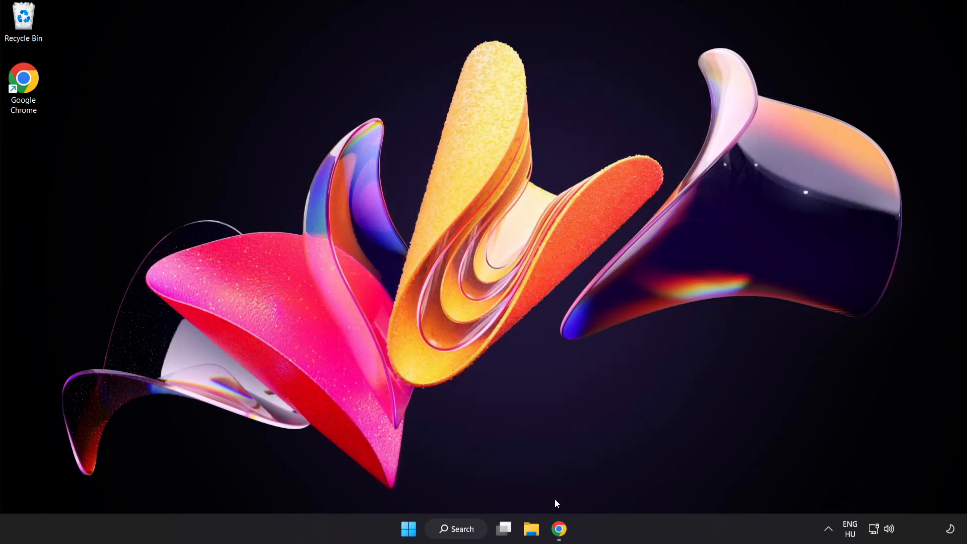
Download dxwebsetup.exe from the DirectX runtime page in Chrome and run it
left_click(559, 529)
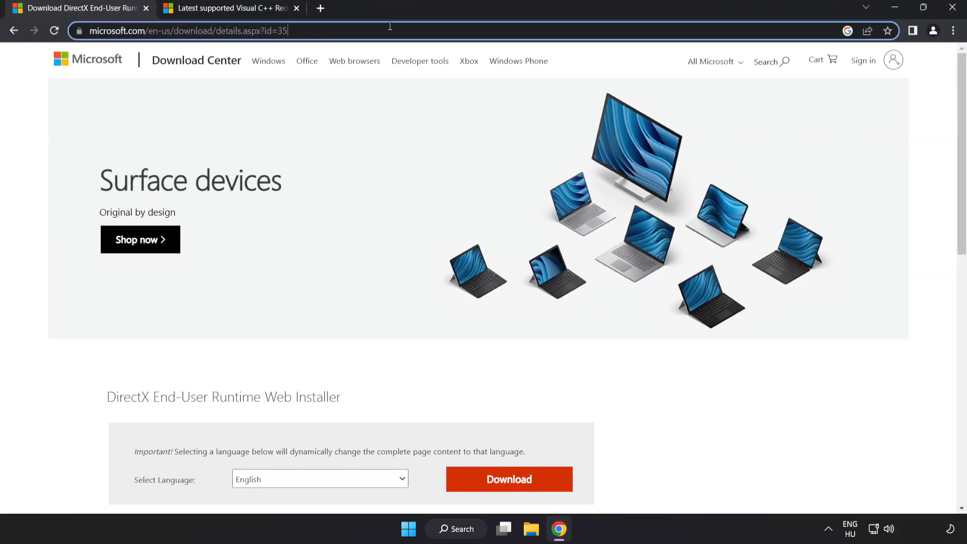
scroll("down", 3)
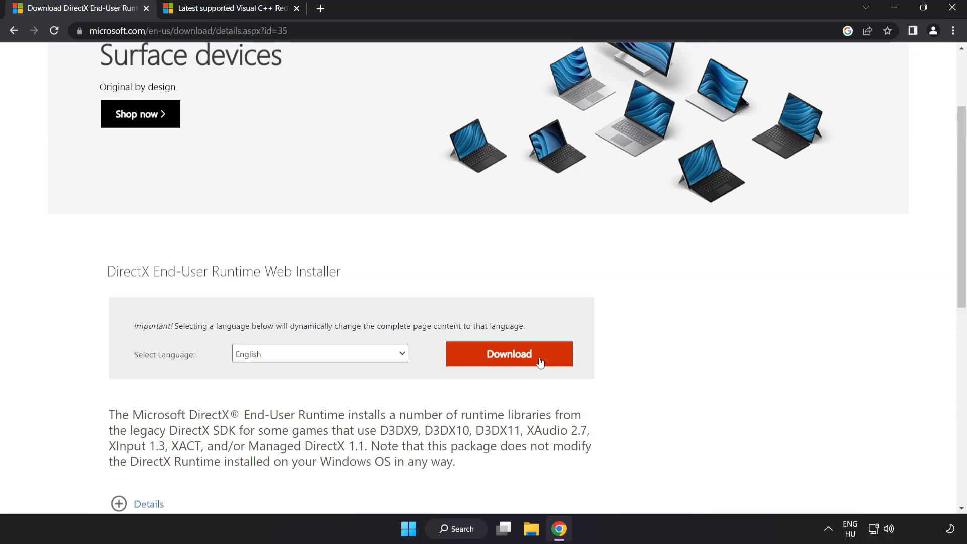
left_click(508, 353)
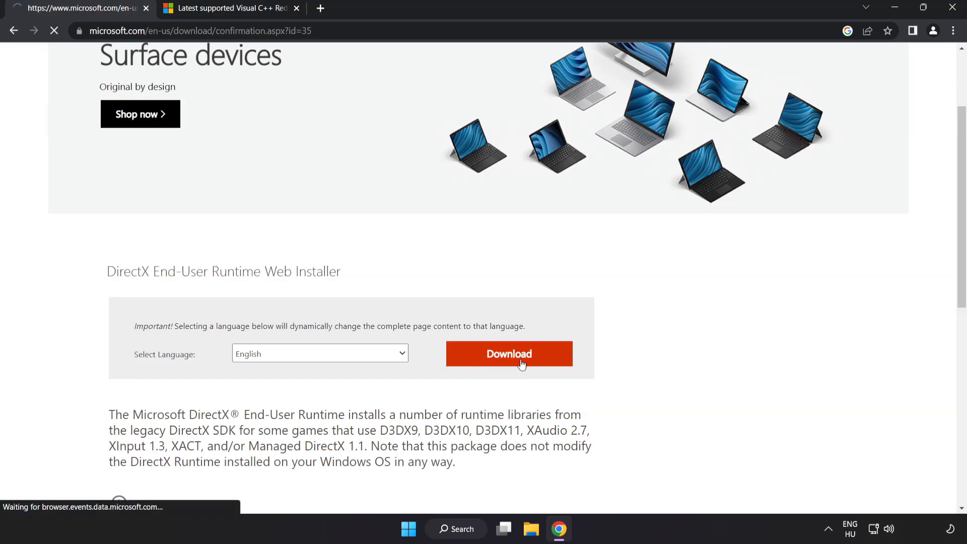
left_click(508, 354)
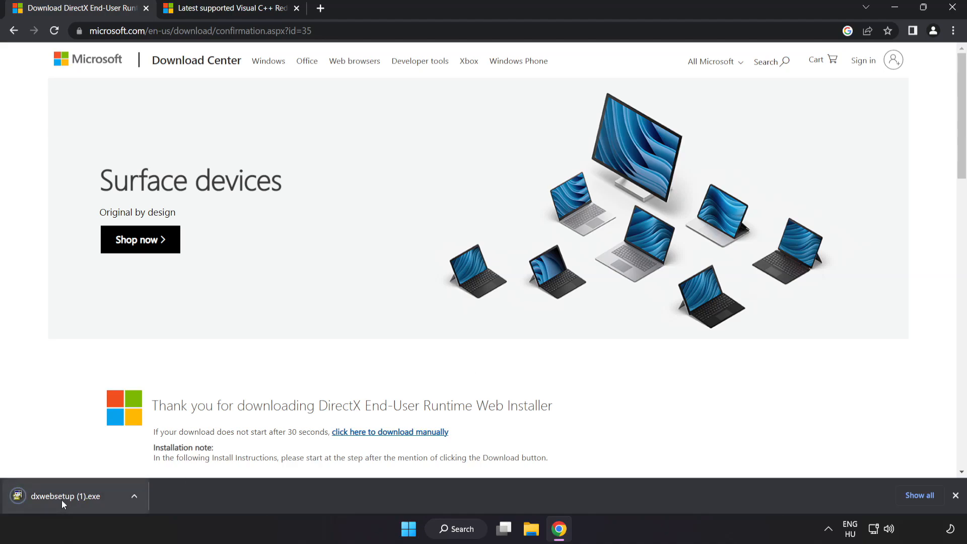
left_click(61, 496)
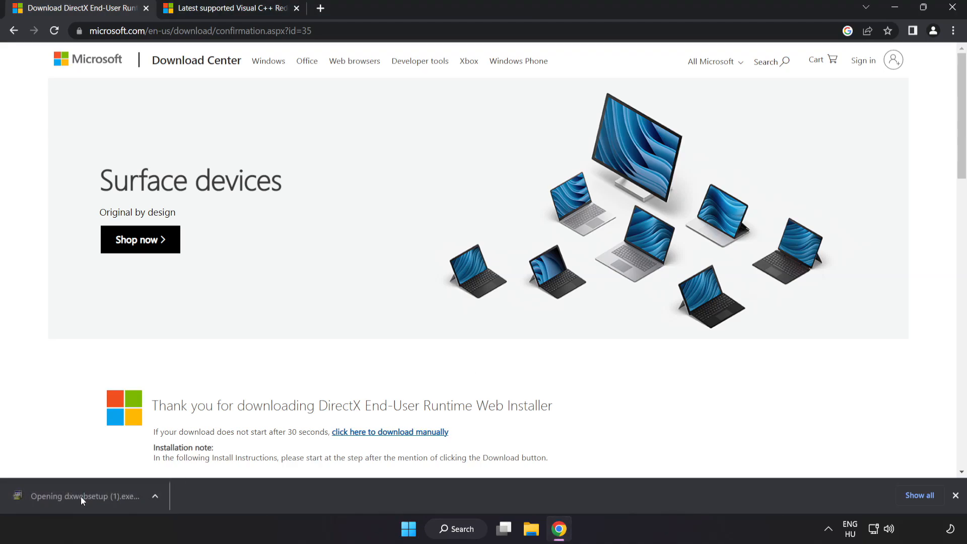
left_click(84, 495)
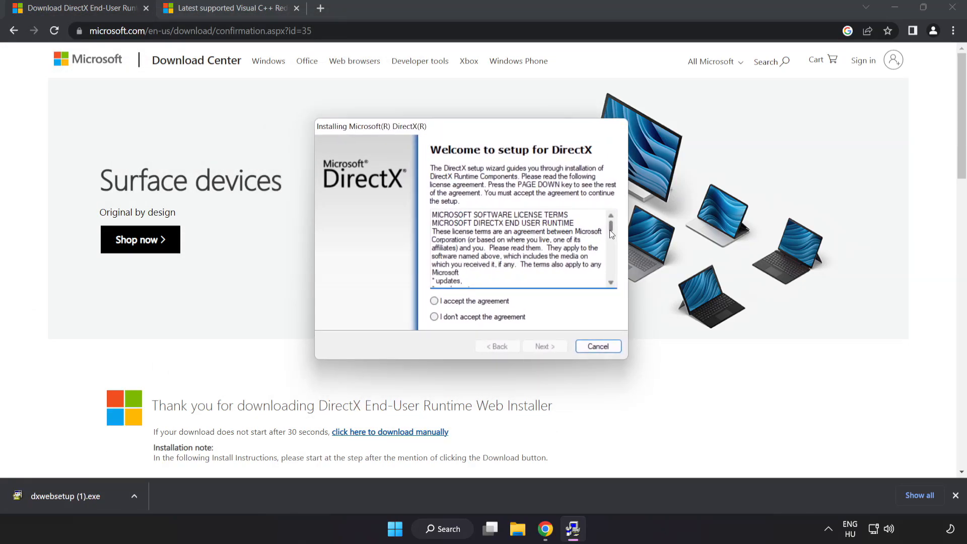
Accept the DirectX licence, decline the Bing Bar, and finish setup
scroll("down", 3)
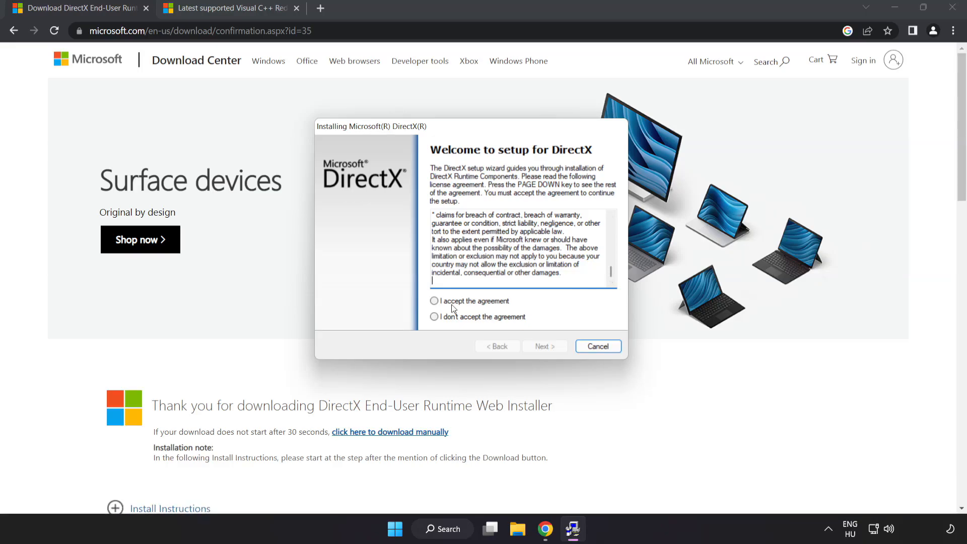
left_click(435, 301)
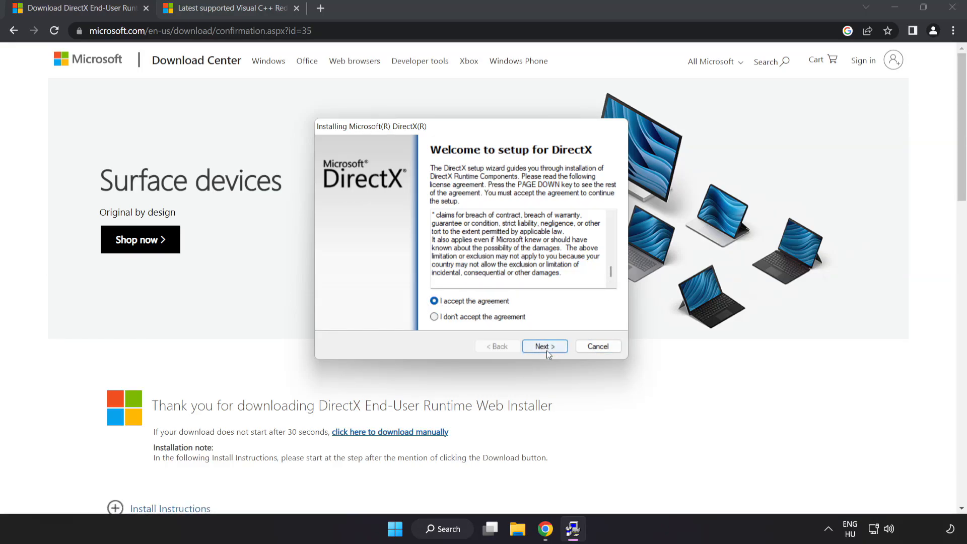
left_click(544, 346)
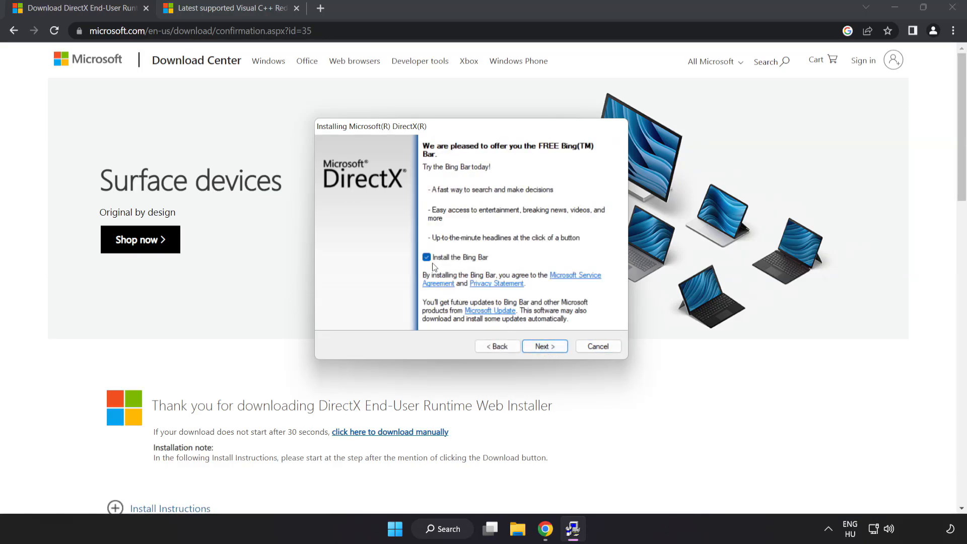
left_click(426, 257)
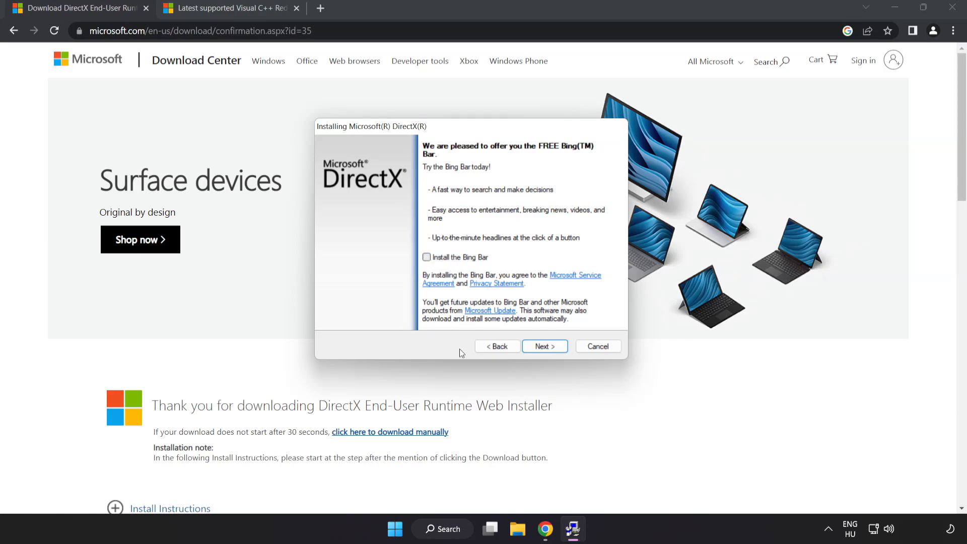
left_click(544, 346)
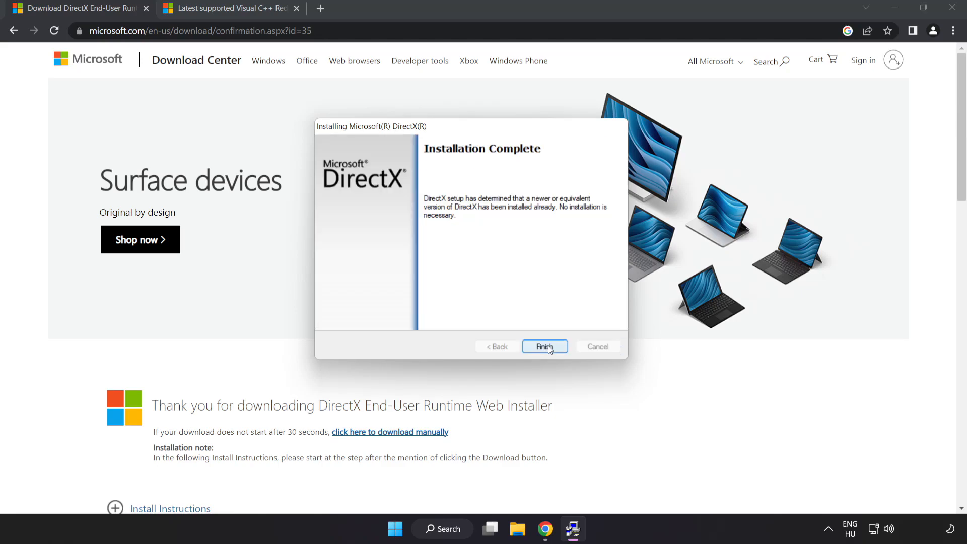
left_click(544, 347)
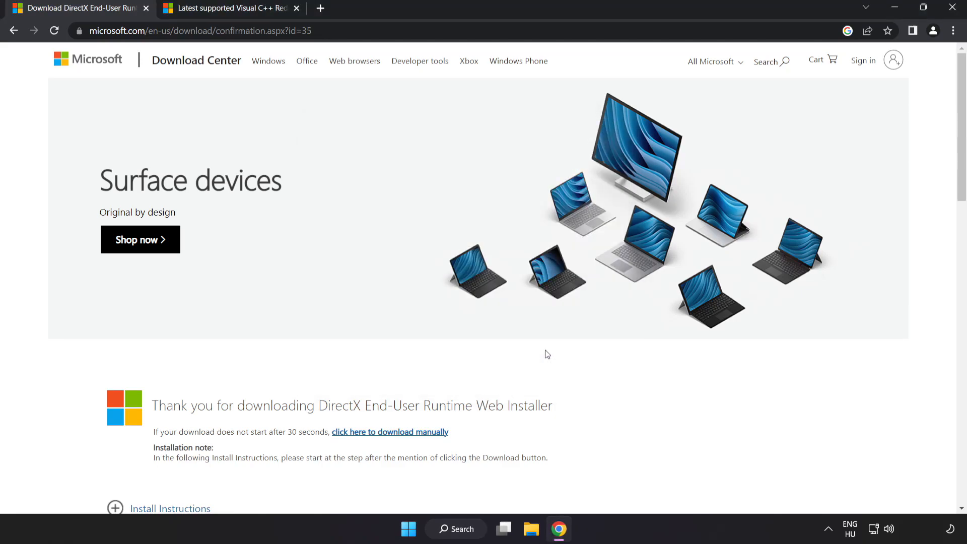
mouse_move(160, 25)
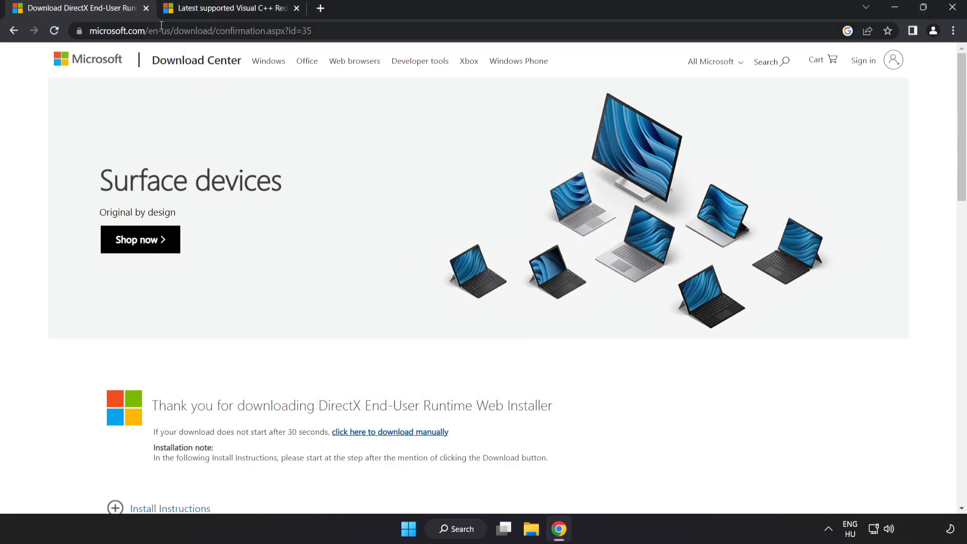
Close the DirectX tab and download the ARM64, x86 and x64 vc_redist installers
left_click(147, 8)
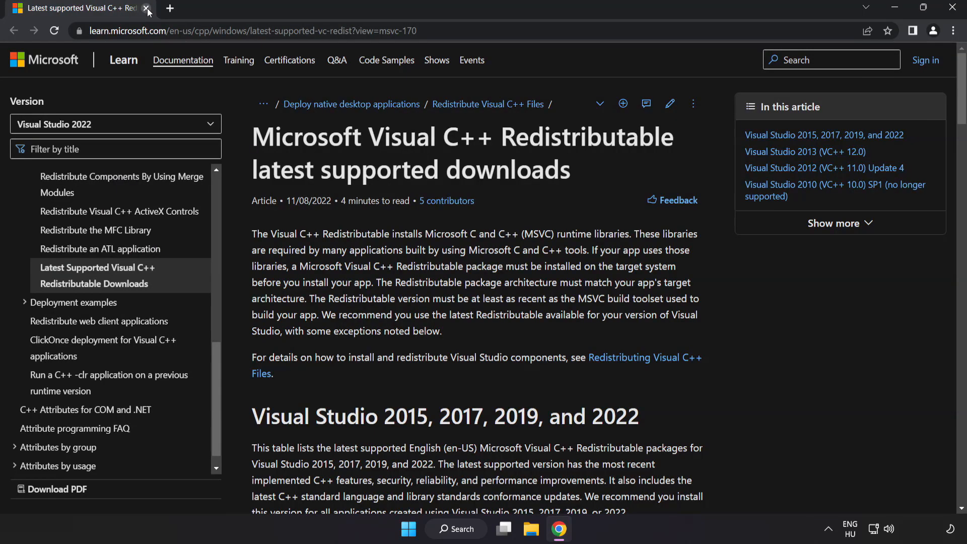
left_click(247, 30)
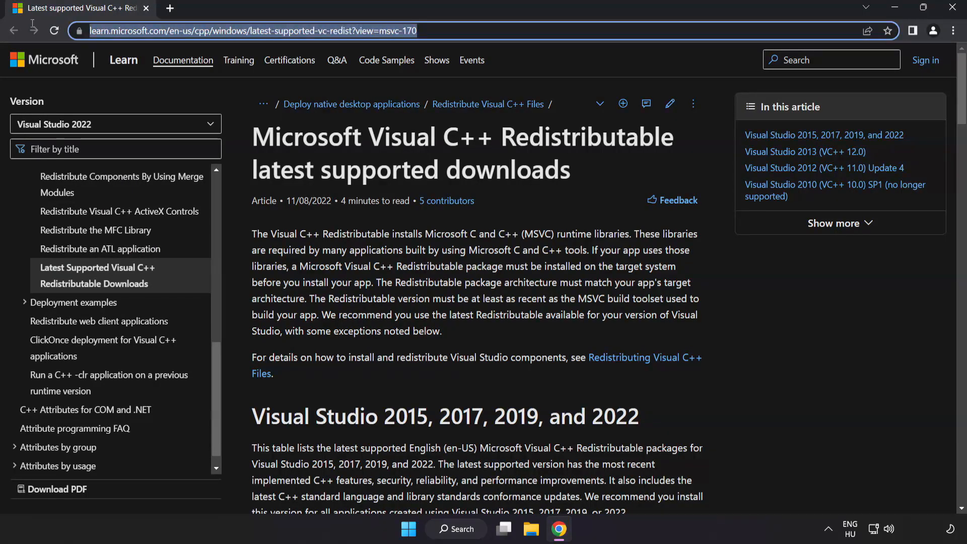
scroll("down", 3)
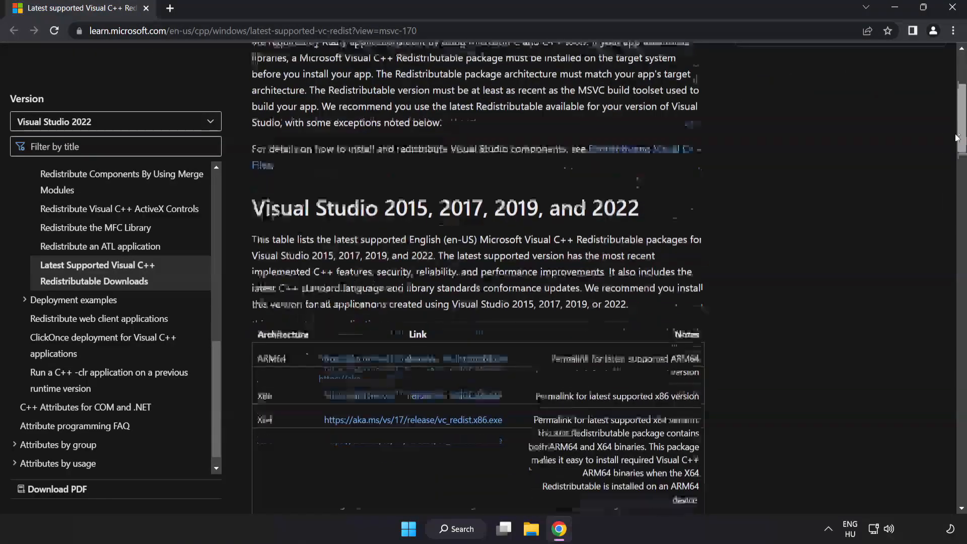
scroll("down", 3)
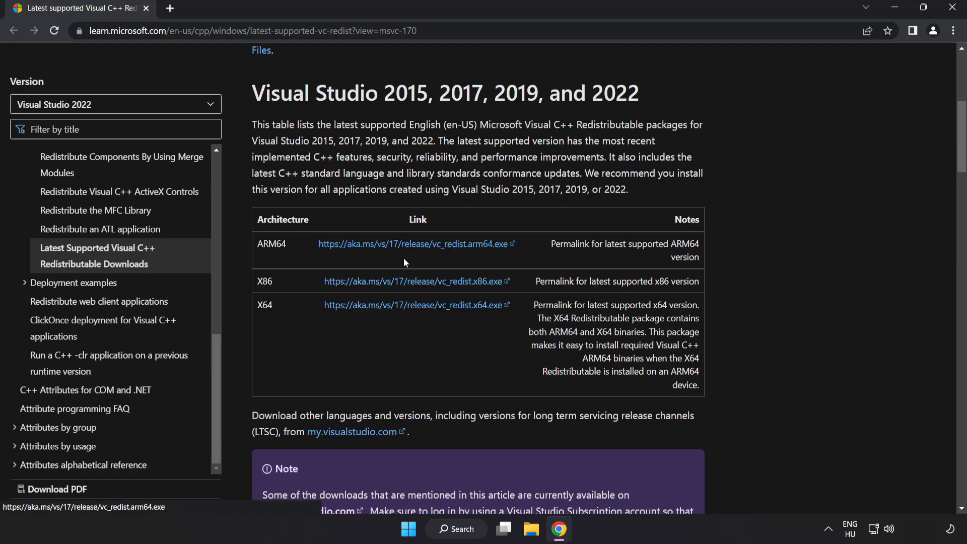
left_click(415, 305)
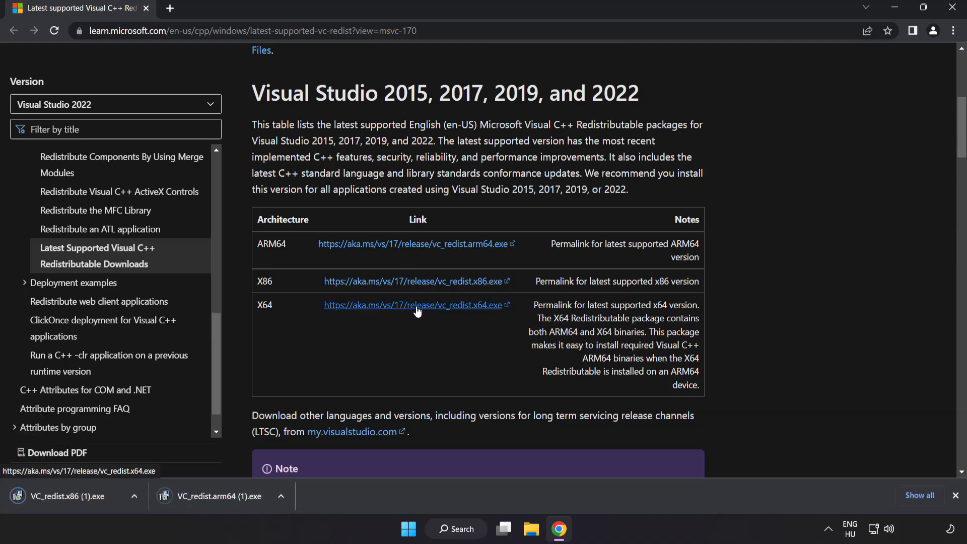
left_click(413, 305)
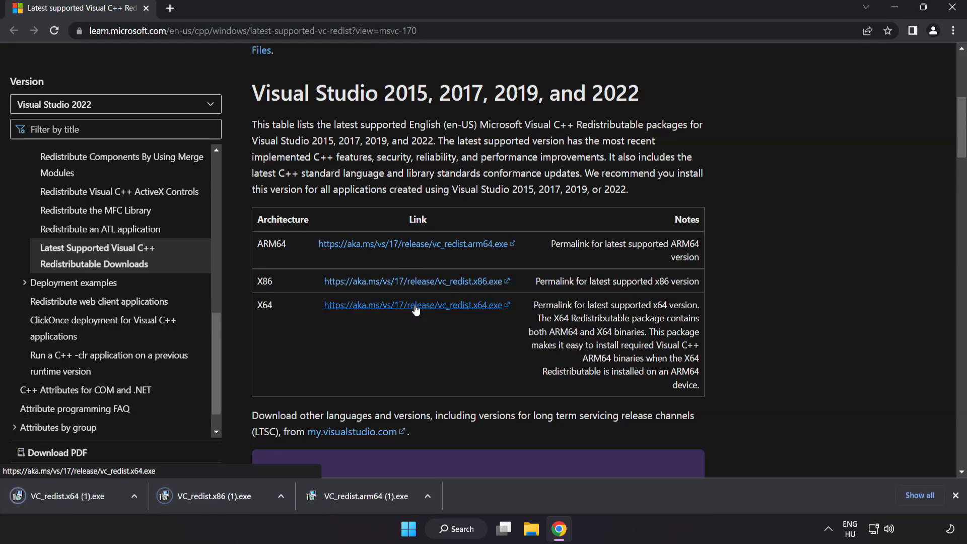
Run VC_redist.arm64, accept the license, install, and dismiss the unsupported-processor failure
left_click(360, 496)
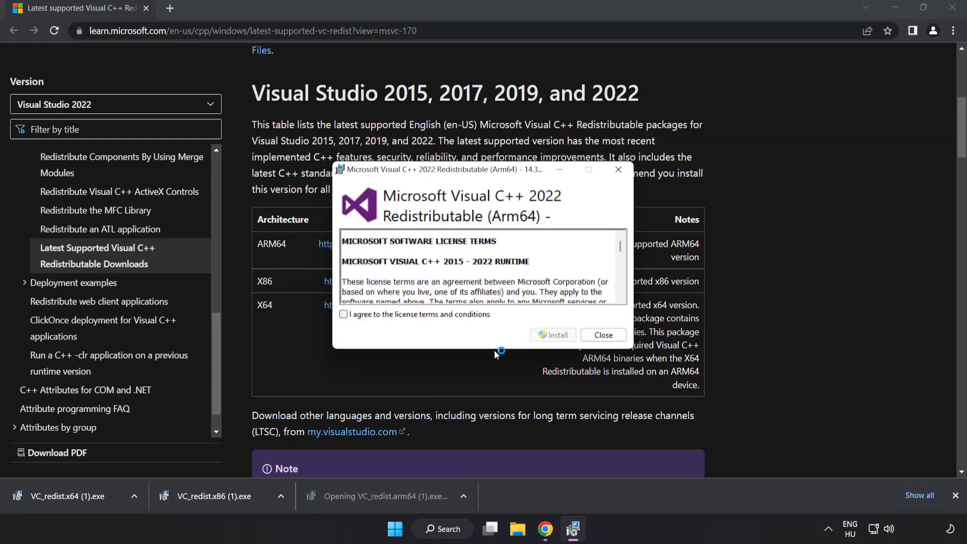
scroll("down", 3)
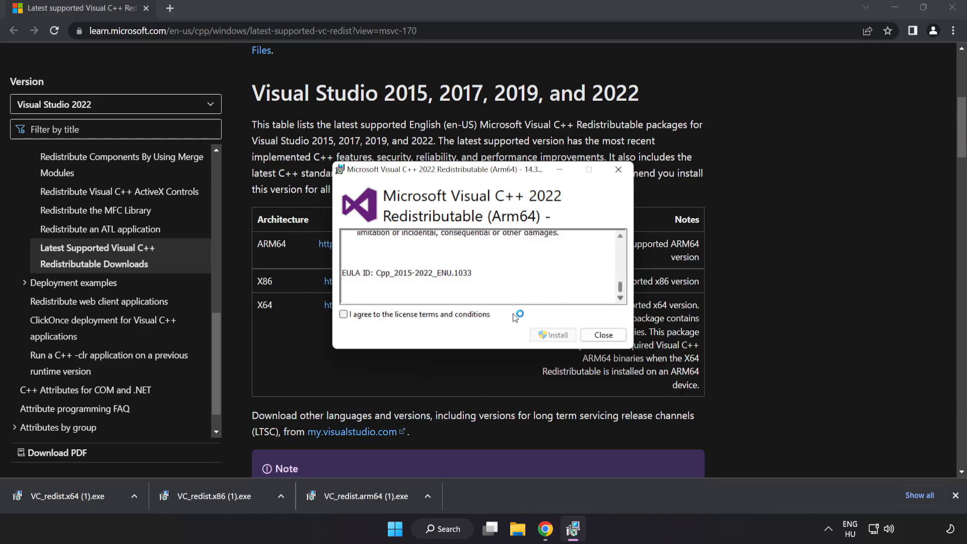
left_click(344, 314)
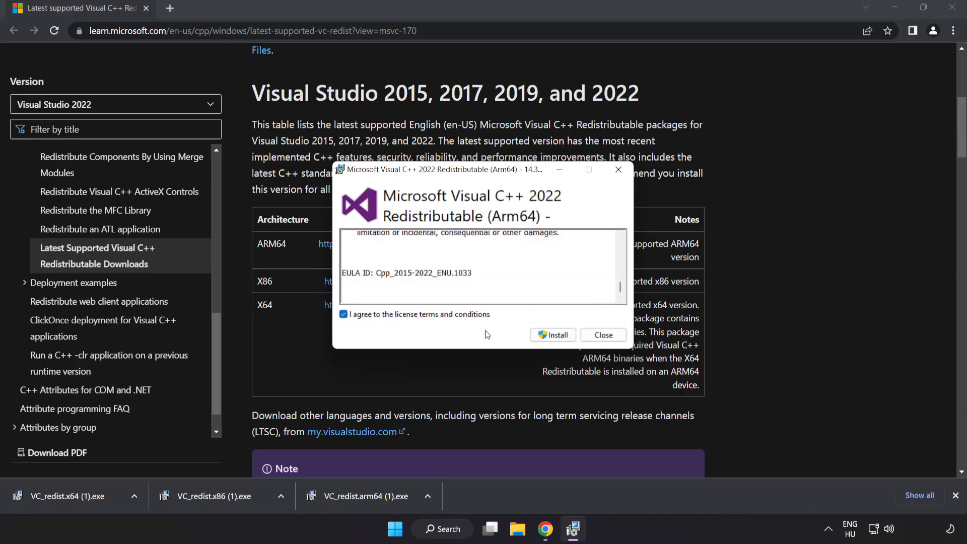
left_click(552, 335)
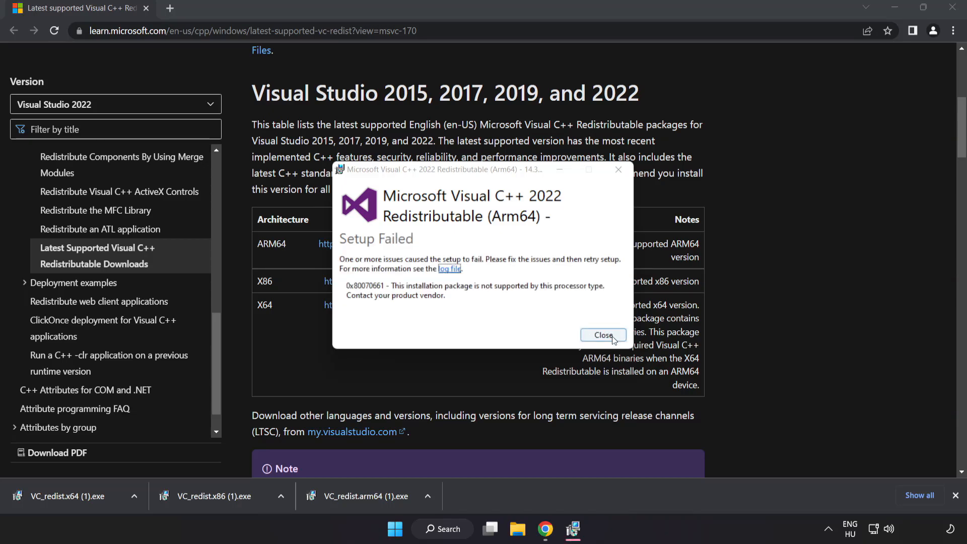
left_click(603, 335)
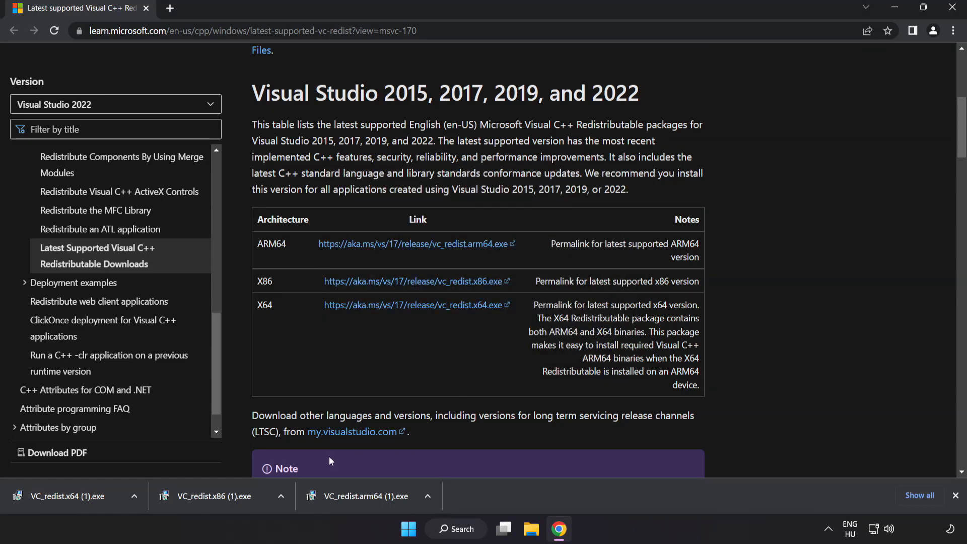
Install the x86 runtime successfully, then run VC_redist.x64 and close its failed setup
left_click(217, 495)
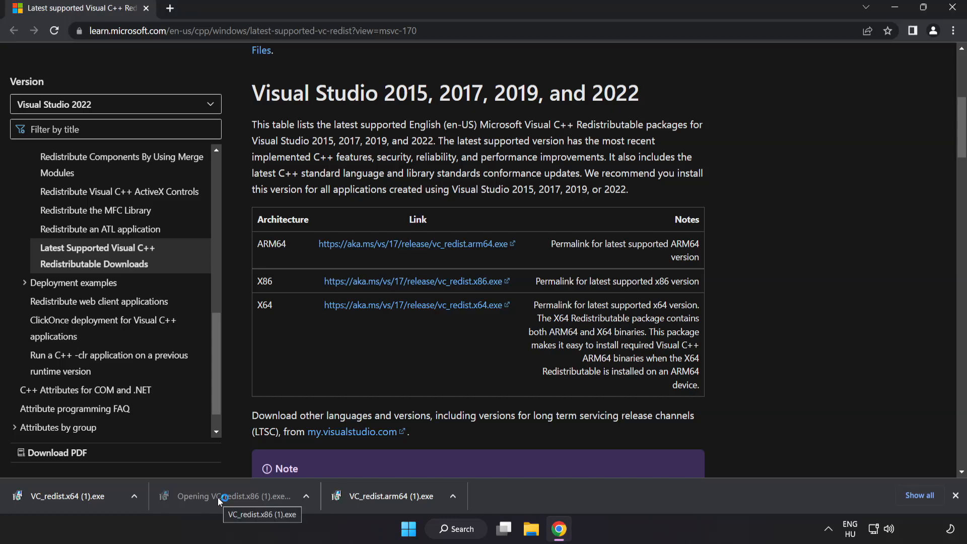
left_click(231, 496)
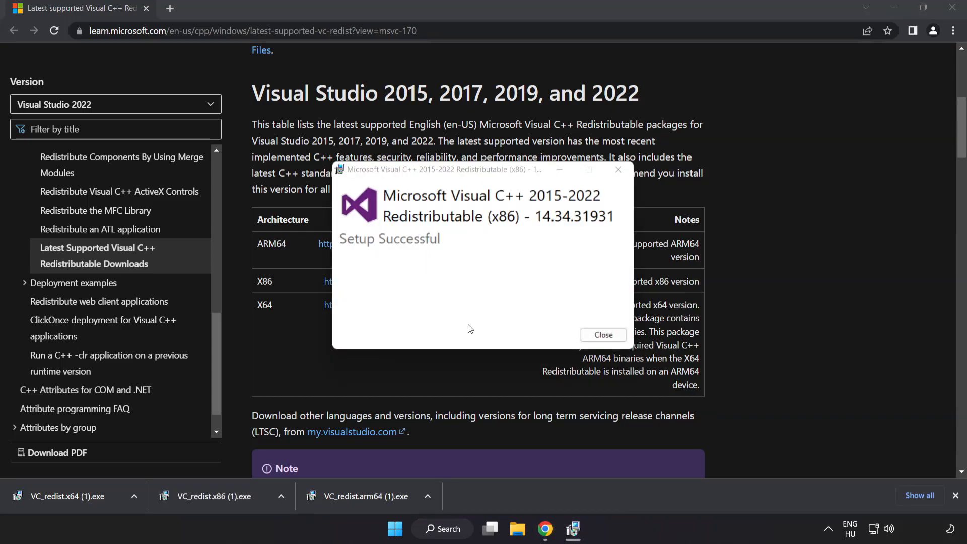
left_click(602, 335)
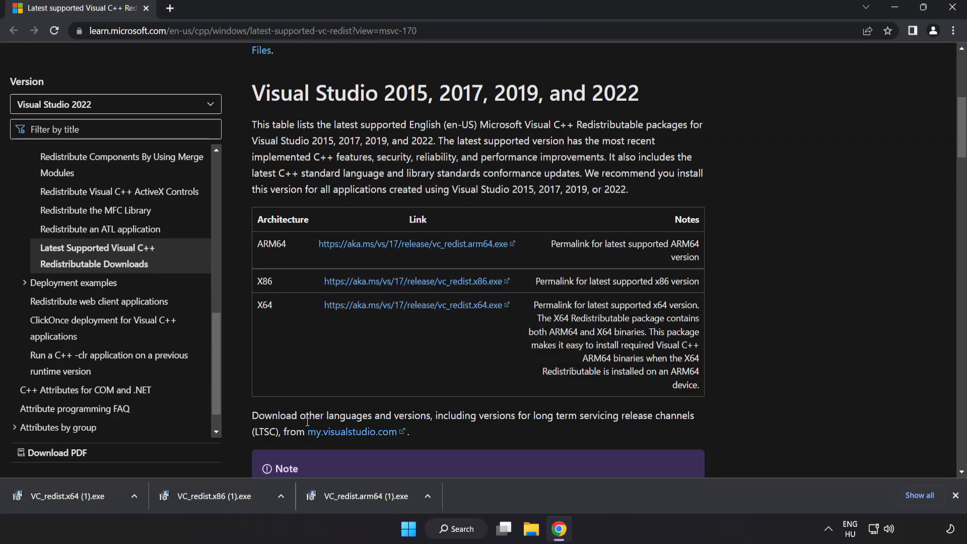
left_click(68, 497)
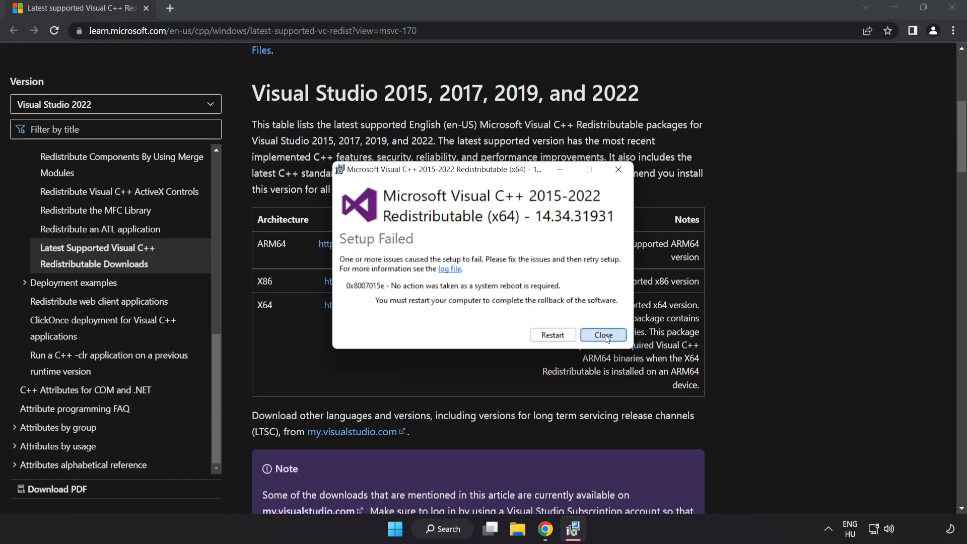
left_click(603, 335)
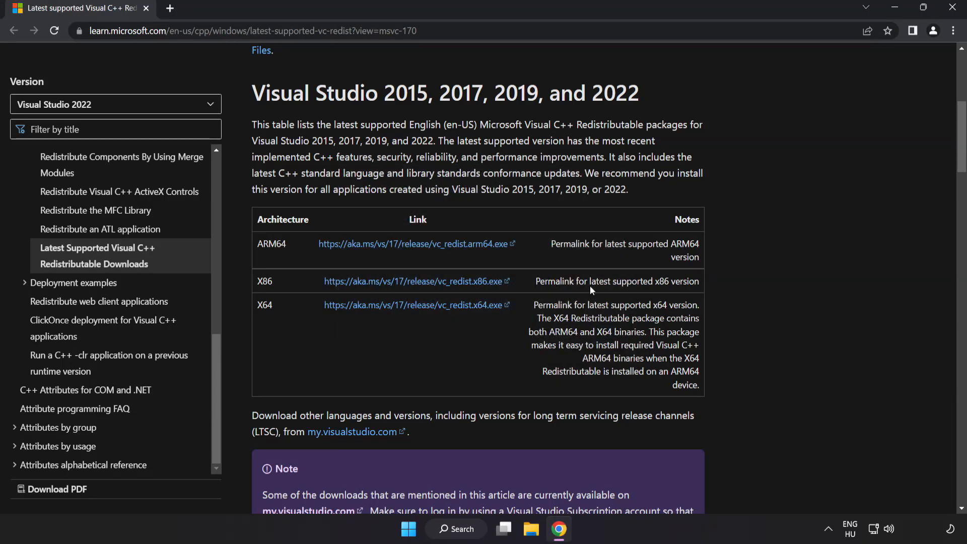
mouse_move(952, 7)
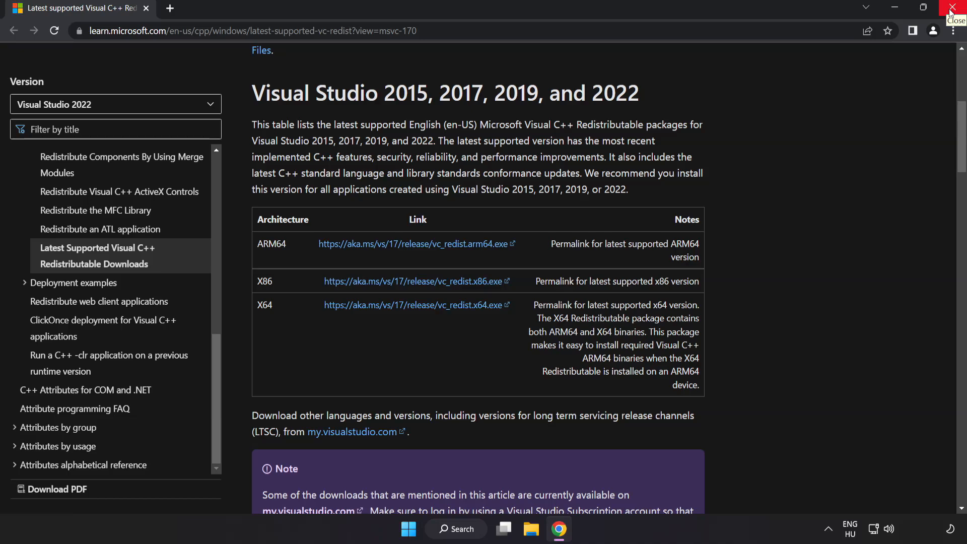
Close the Chrome window, leaving the empty Windows 11 desktop
left_click(955, 8)
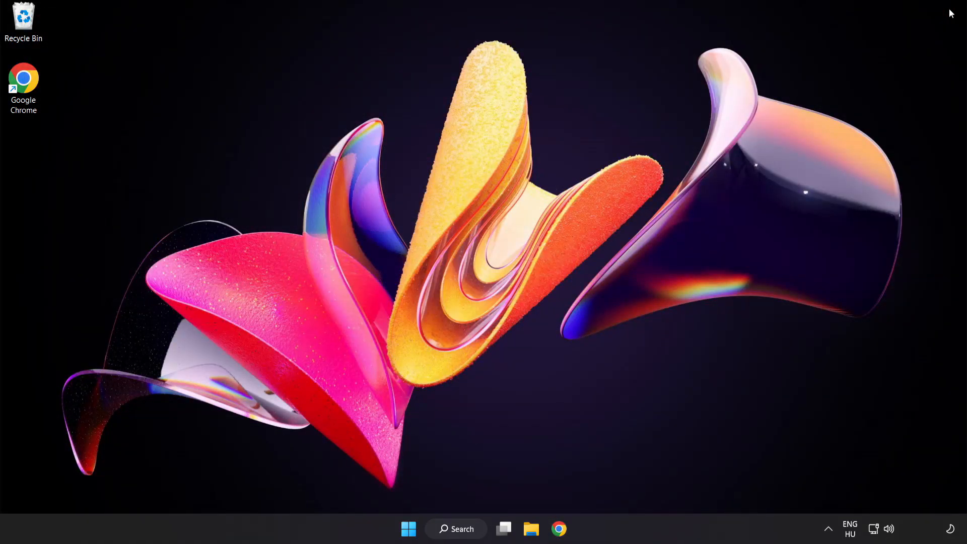
mouse_move(614, 389)
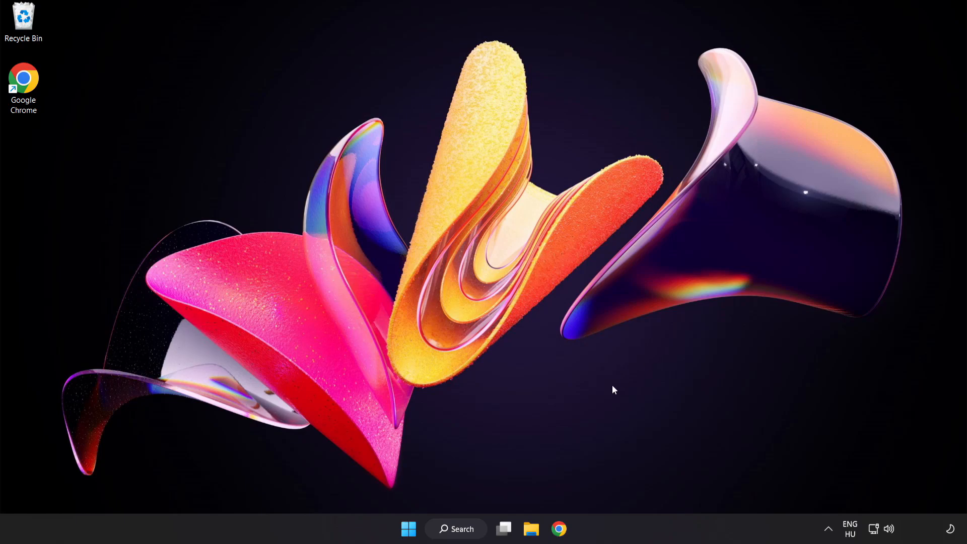
Search for cmd and launch Command Prompt as administrator
left_click(456, 529)
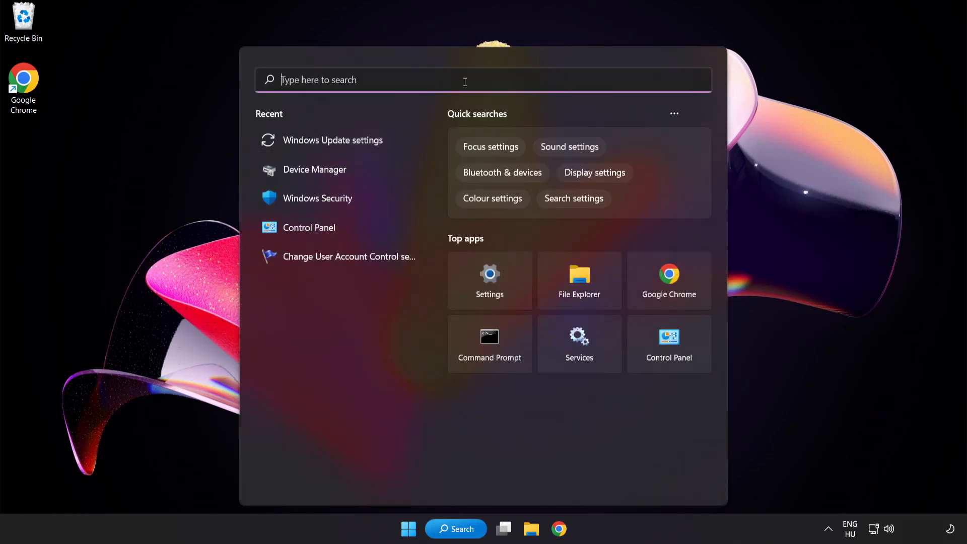
type("cmd")
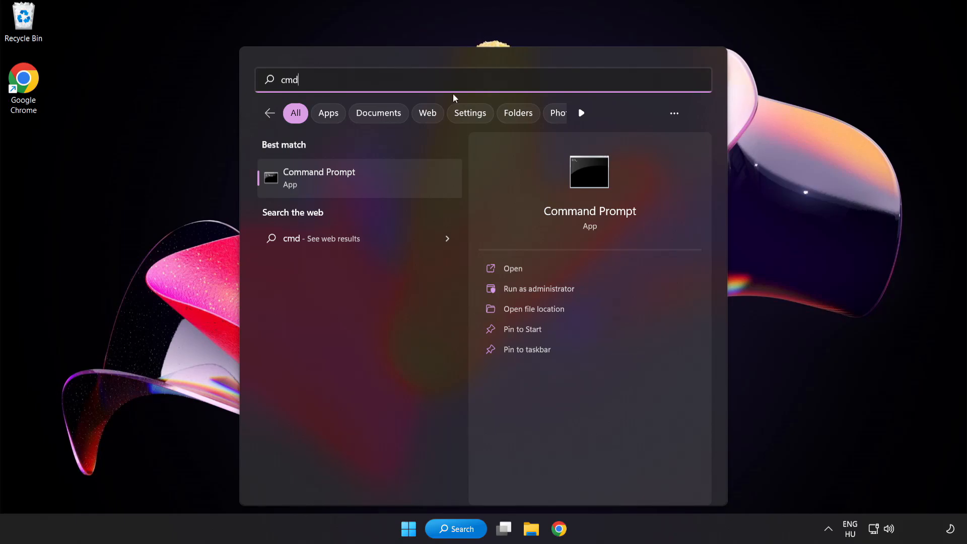
right_click(319, 178)
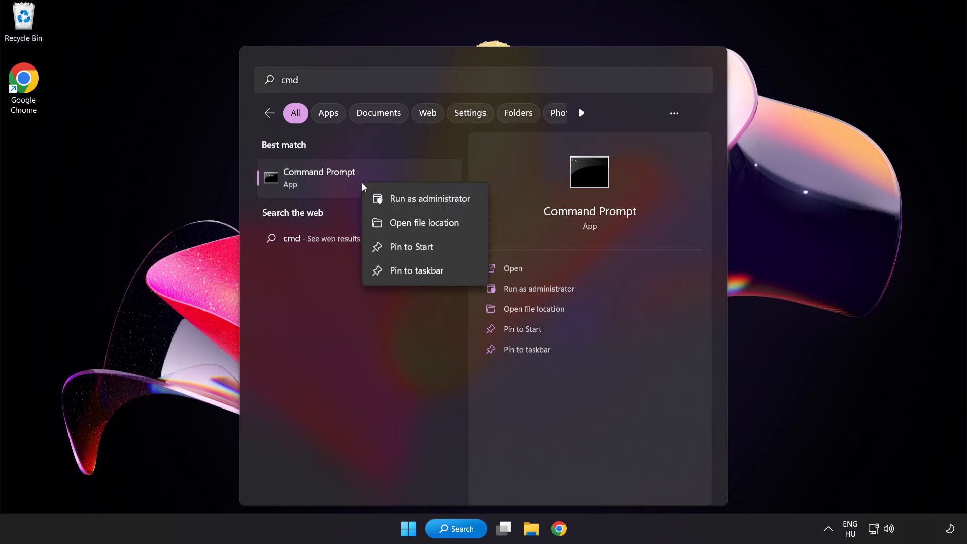
mouse_move(407, 206)
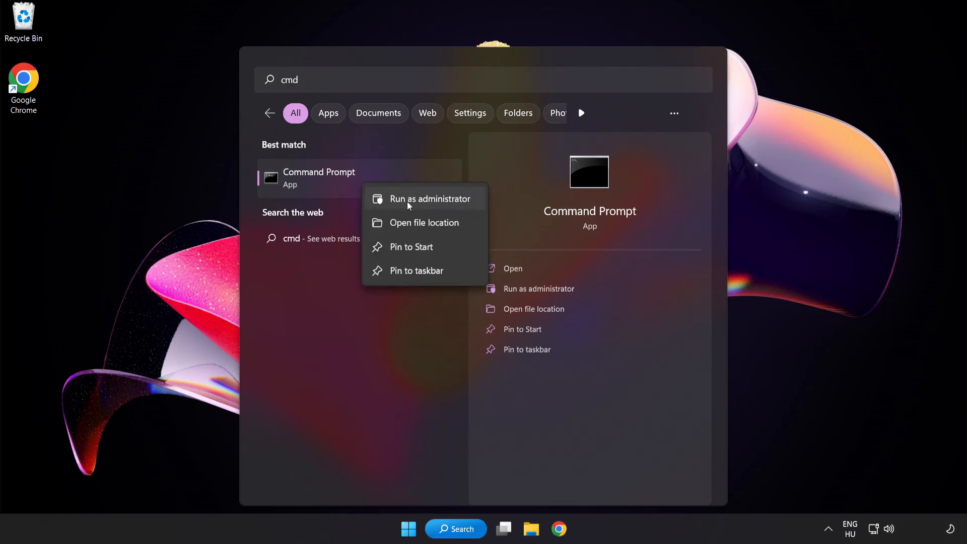
left_click(430, 199)
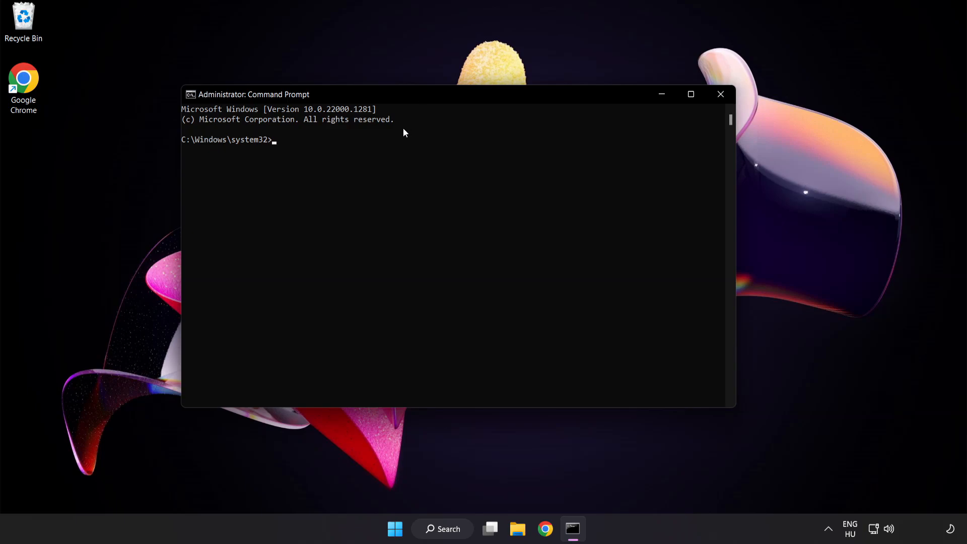
Run sfc /scannow, close Command Prompt after no violations, and open Start's power options
type("sfc")
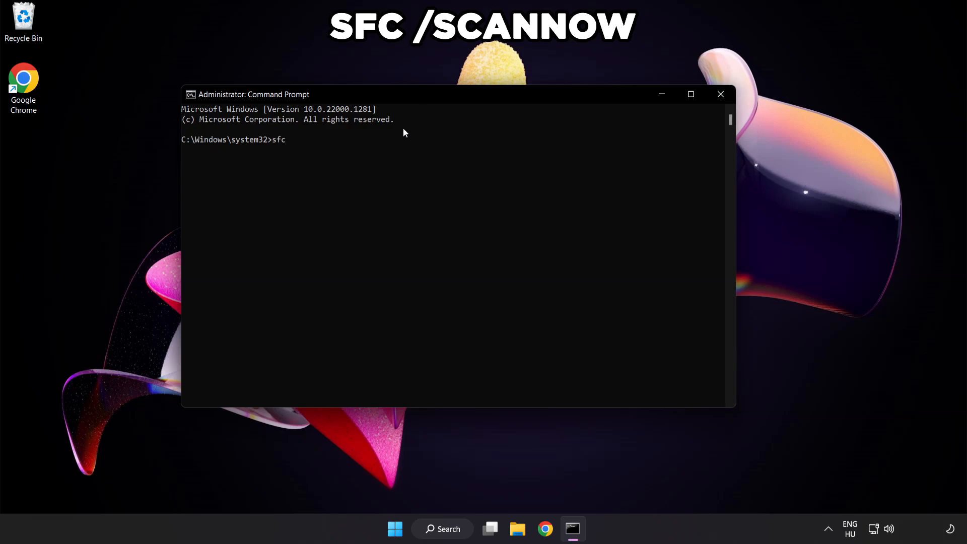
type("/scannow")
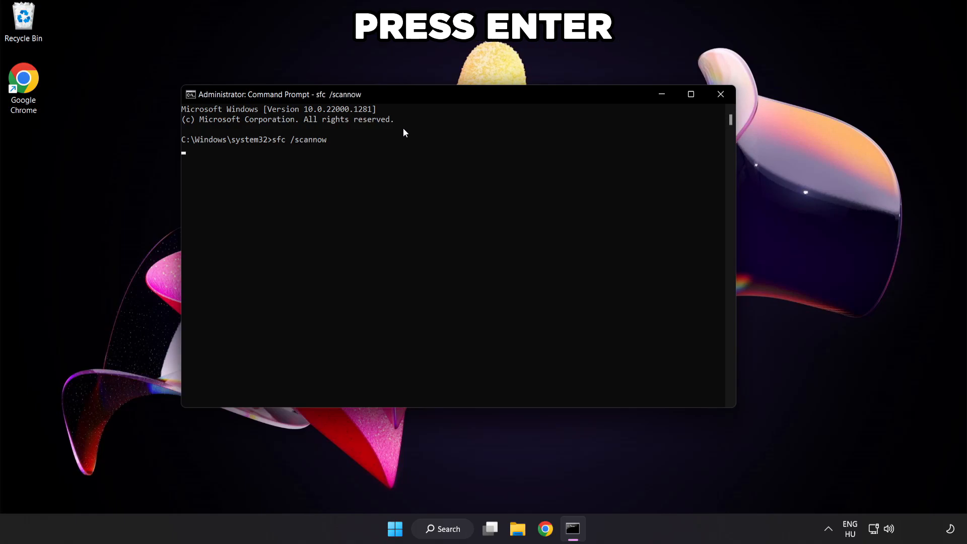
key("enter")
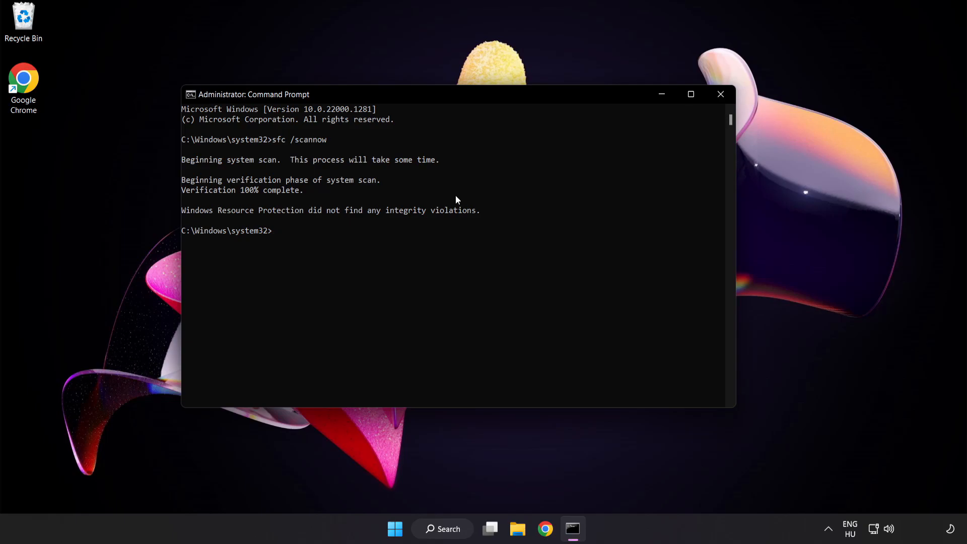
mouse_move(721, 94)
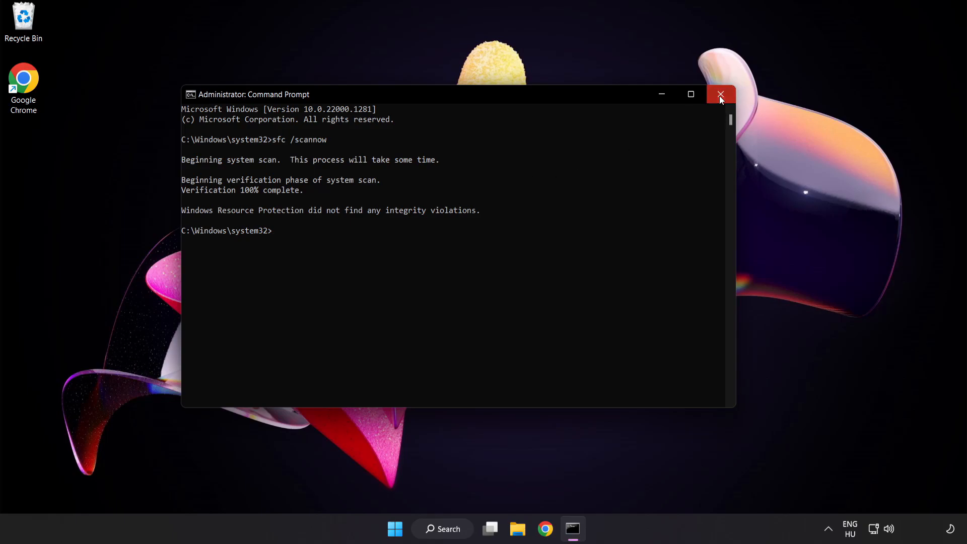
left_click(720, 94)
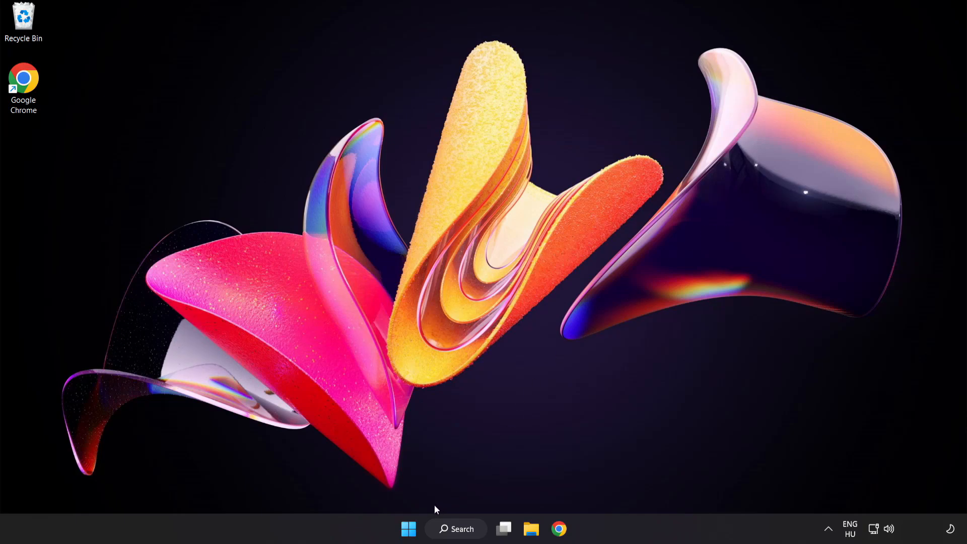
left_click(407, 528)
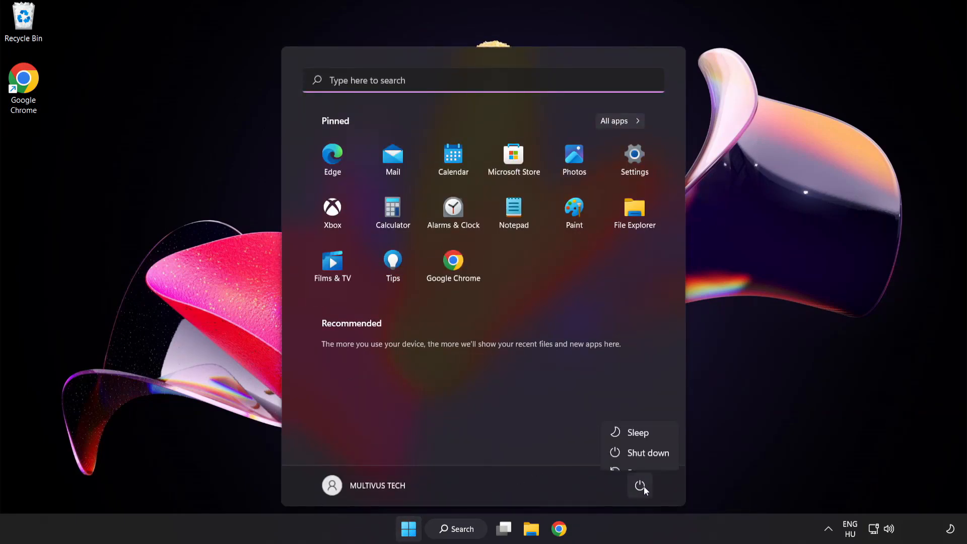
mouse_move(641, 459)
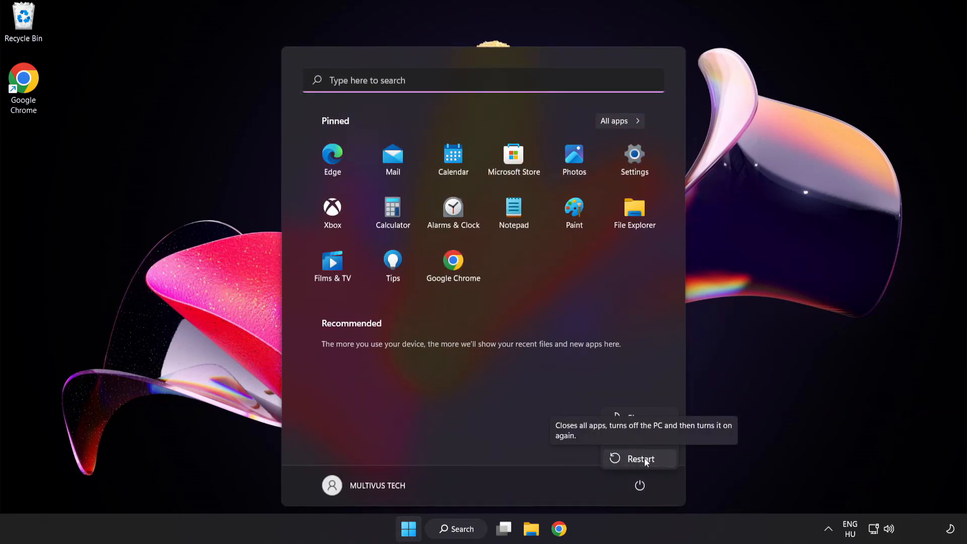